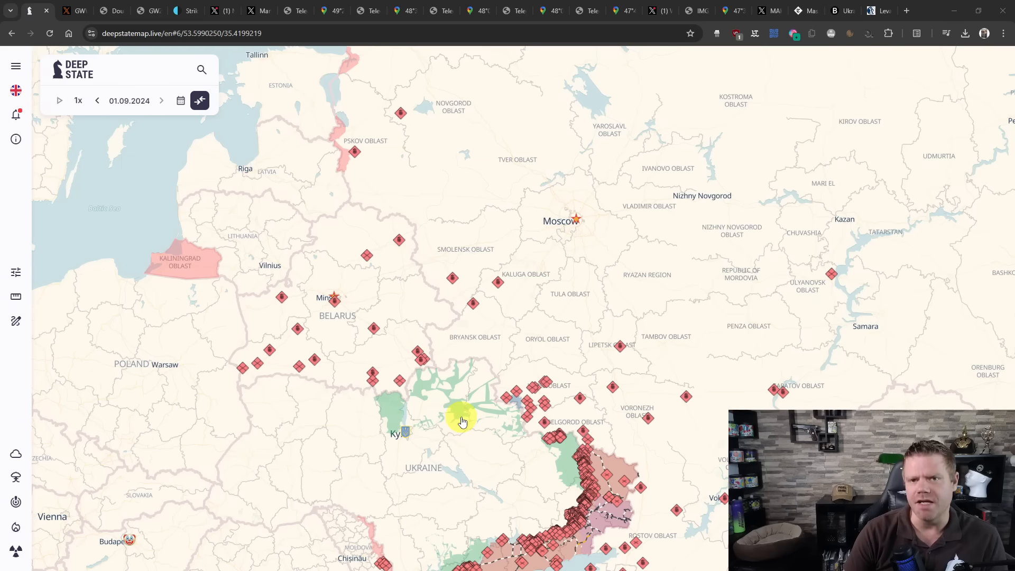
mouse_move(159, 83)
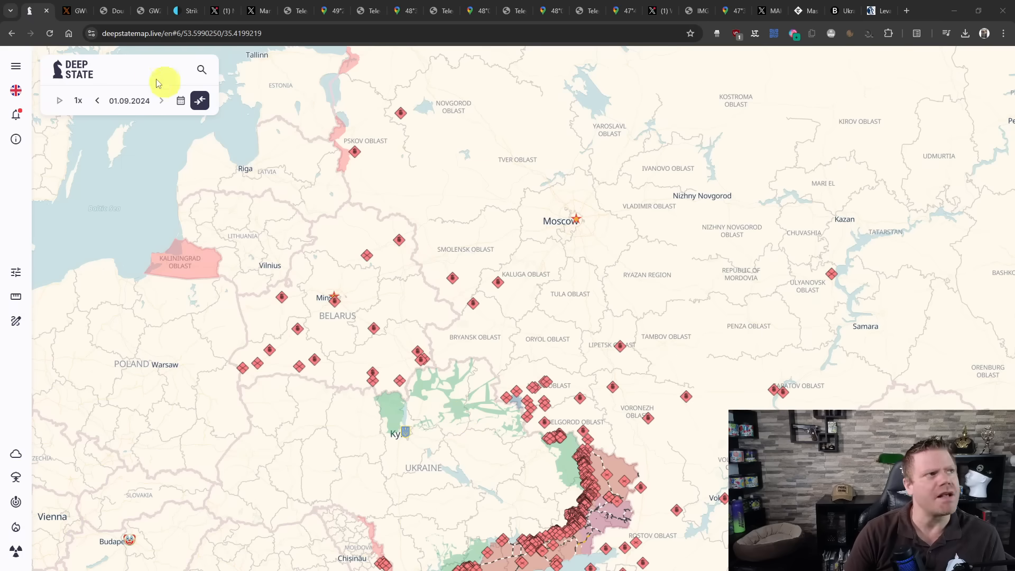
Switch to the tab showing the full-size photo of the riverside fire.
left_click(68, 10)
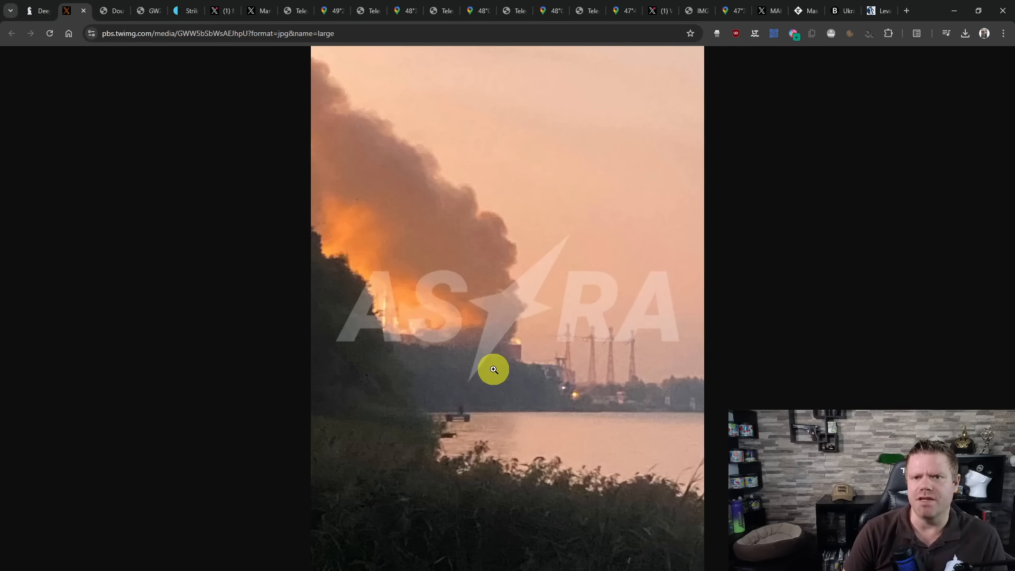
mouse_move(495, 357)
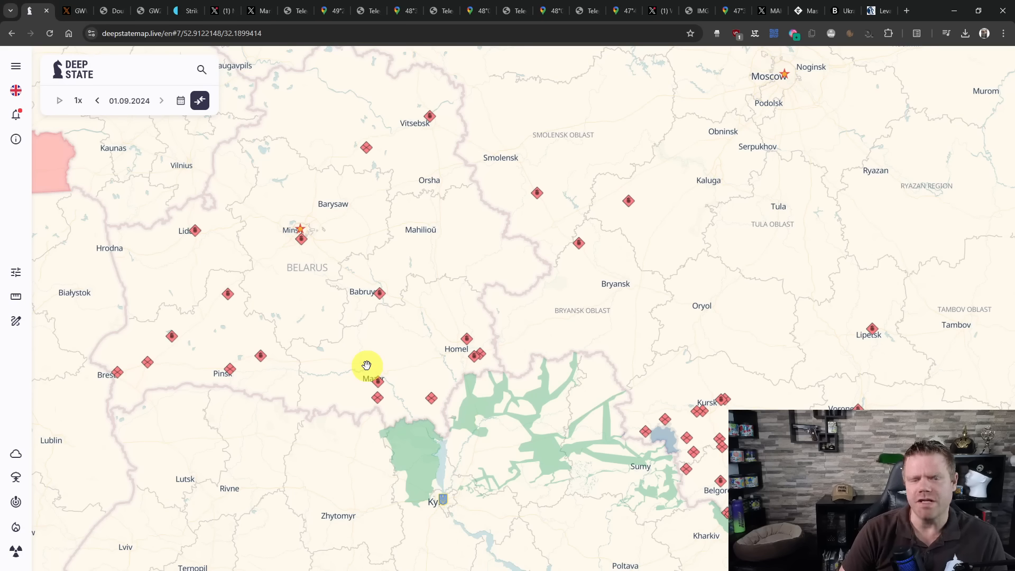
mouse_move(385, 350)
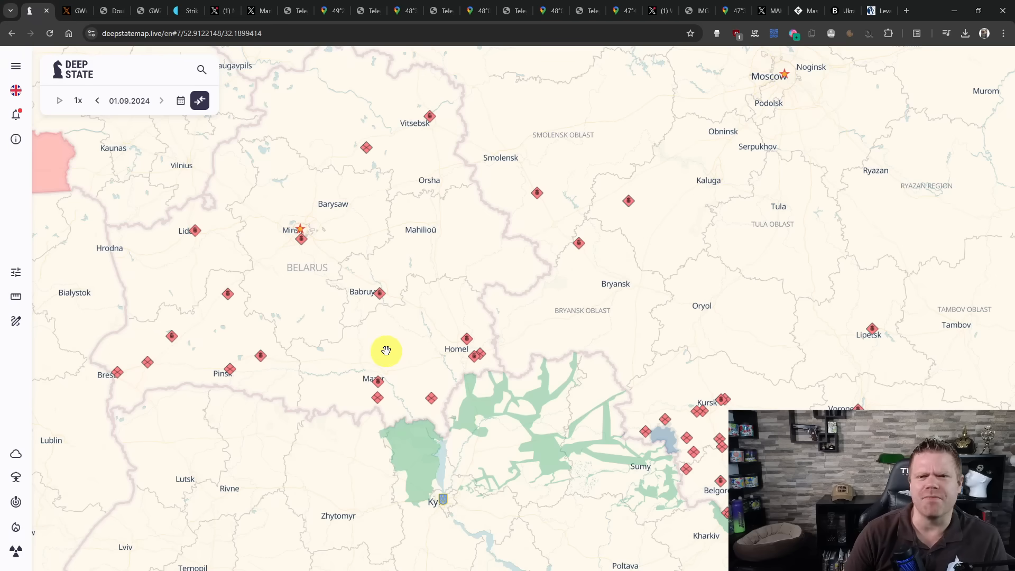
mouse_move(453, 371)
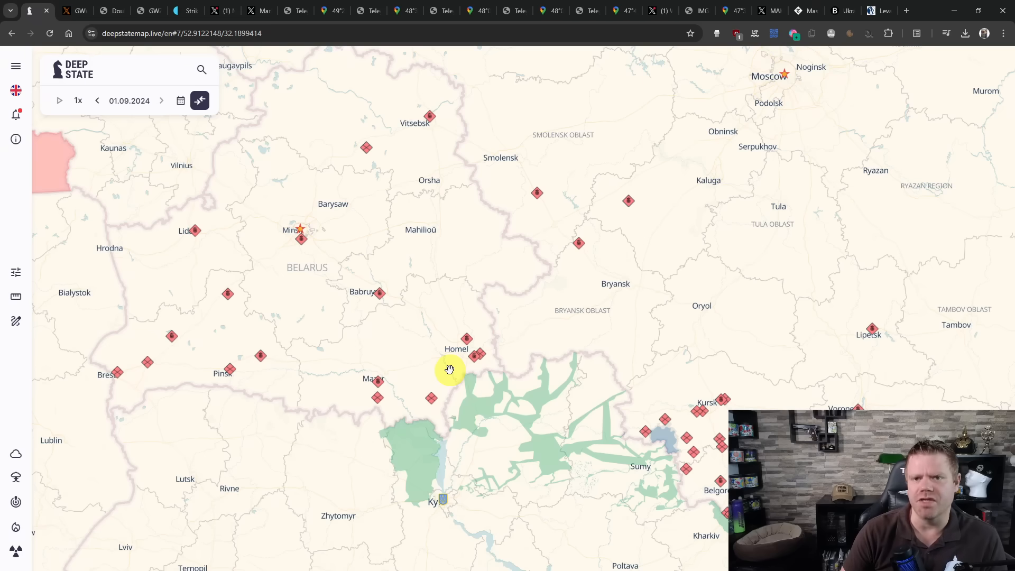
mouse_move(467, 354)
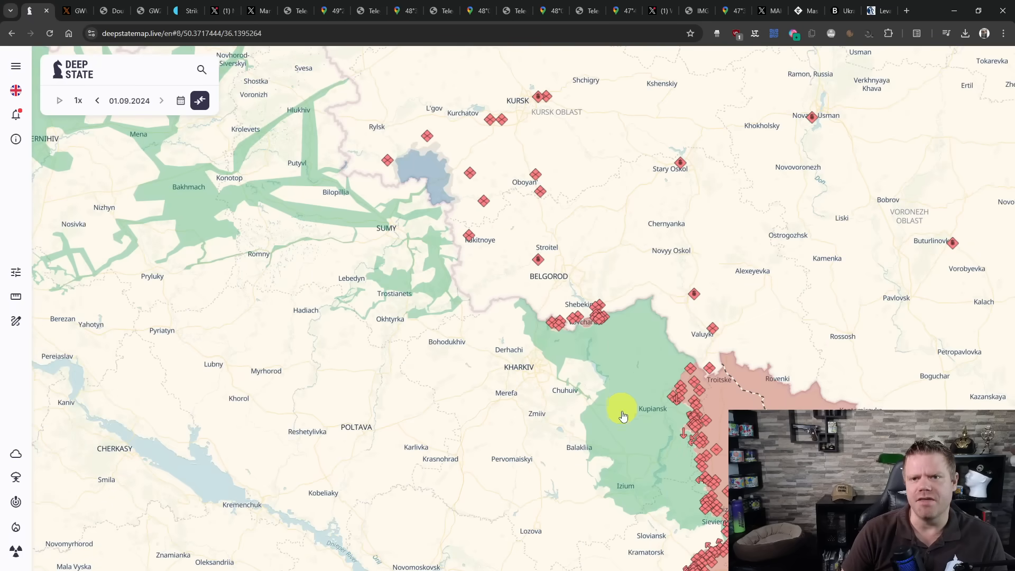
mouse_move(628, 425)
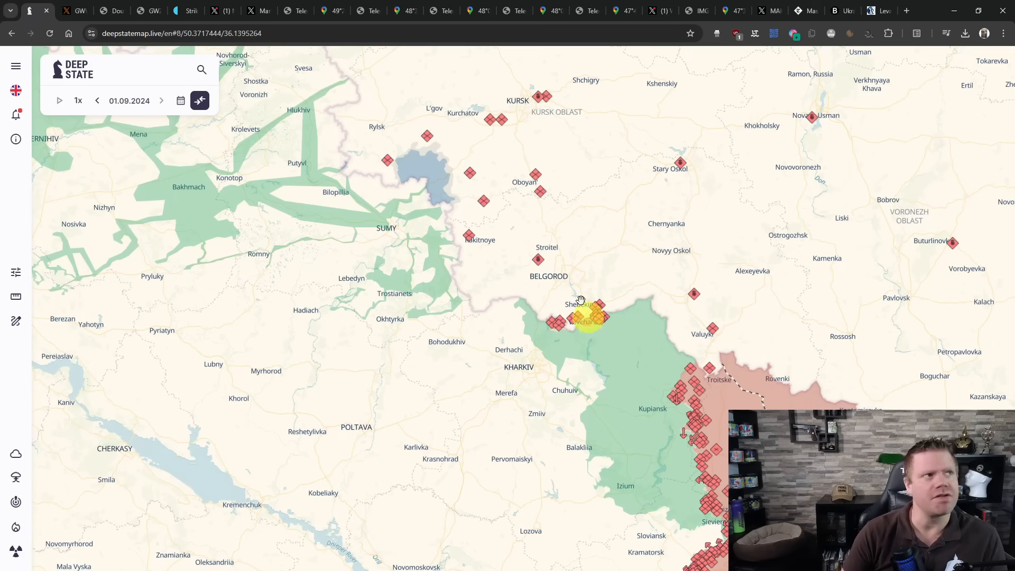
View the saved Double1.PNG Telegram fire photo, then move to the Suspilne Sumy article.
left_click(111, 11)
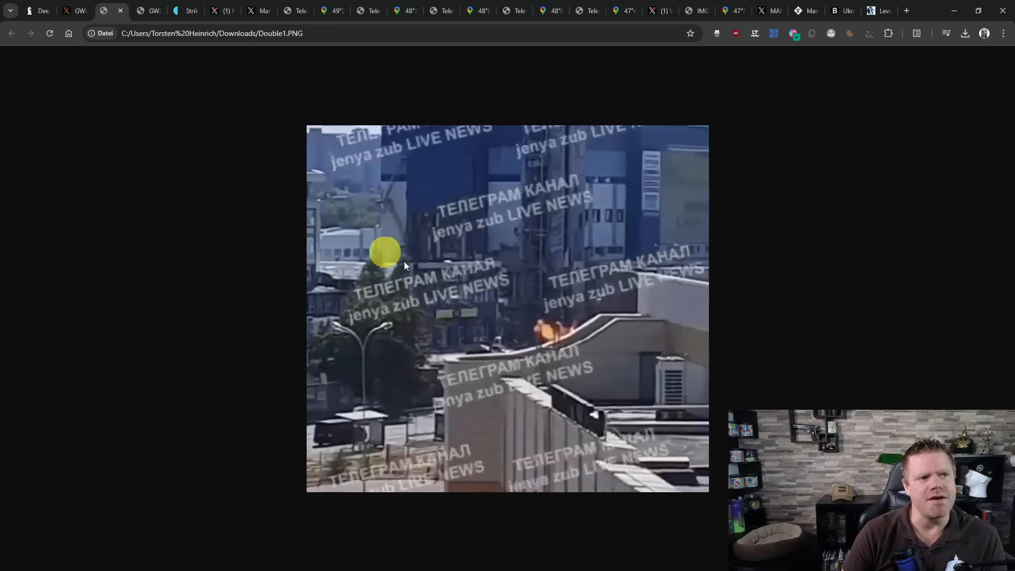
mouse_move(465, 283)
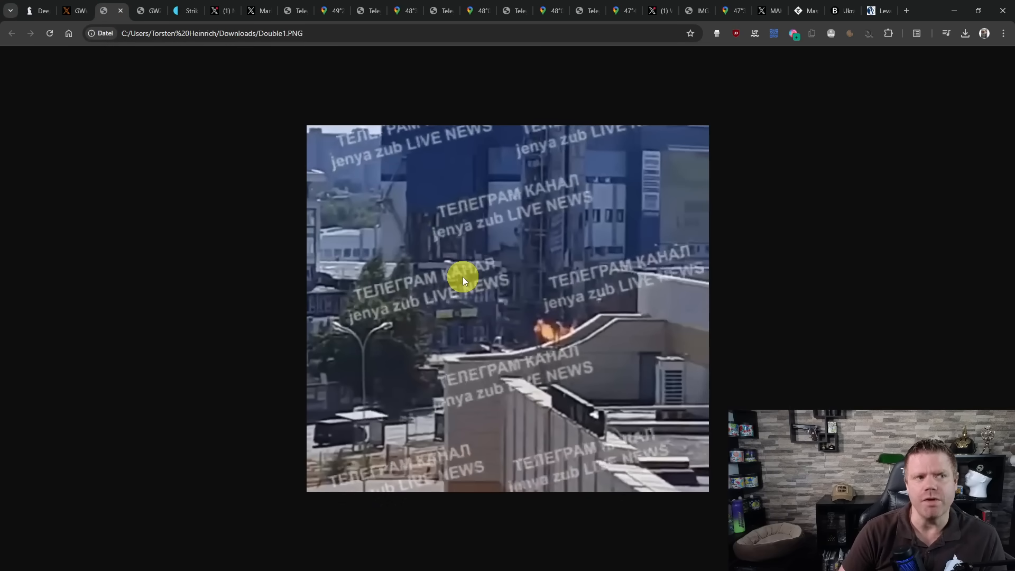
mouse_move(558, 346)
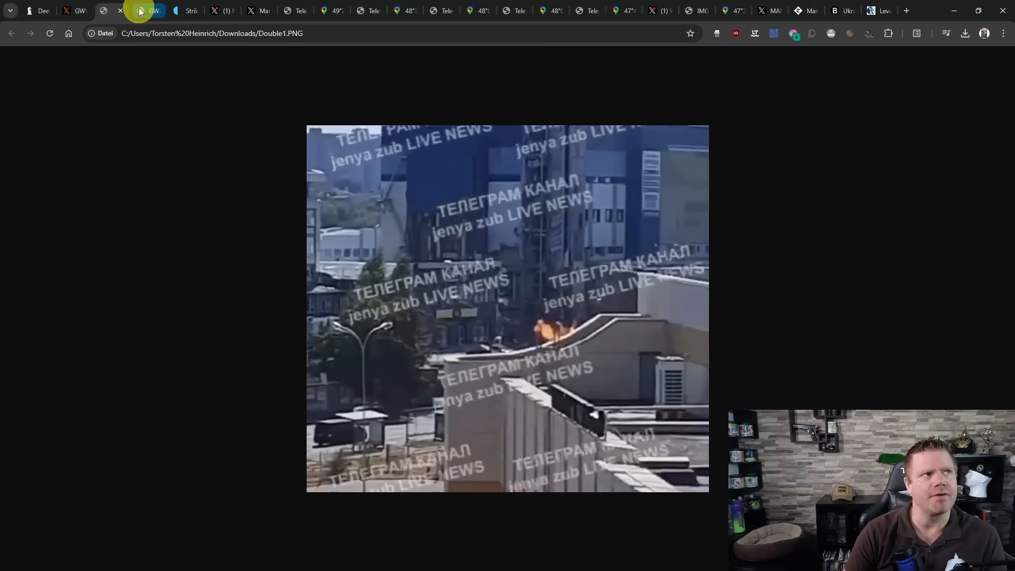
left_click(140, 10)
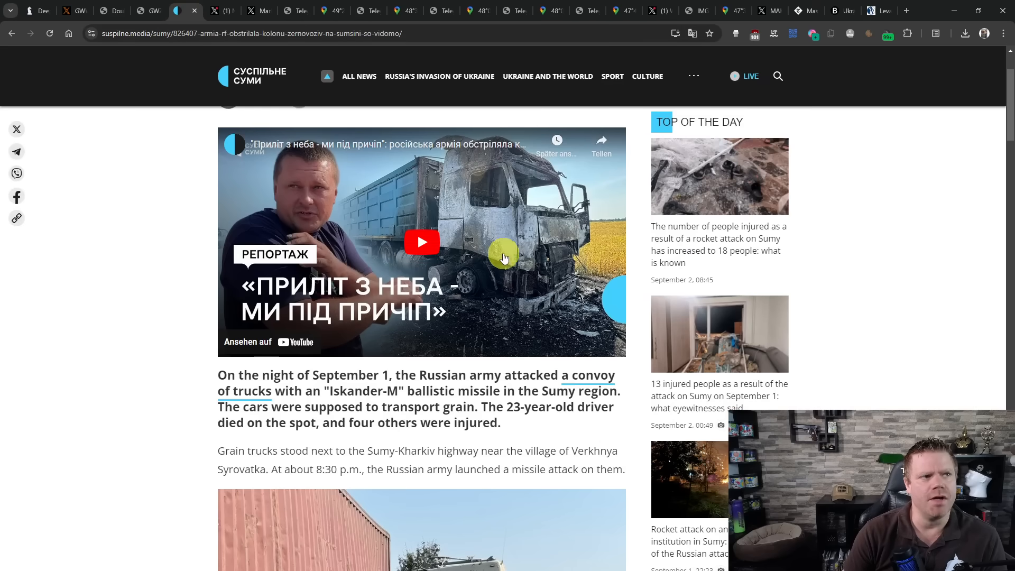
Scroll down the grain-convoy strike article through the photos of burned trucks.
scroll("down", 3)
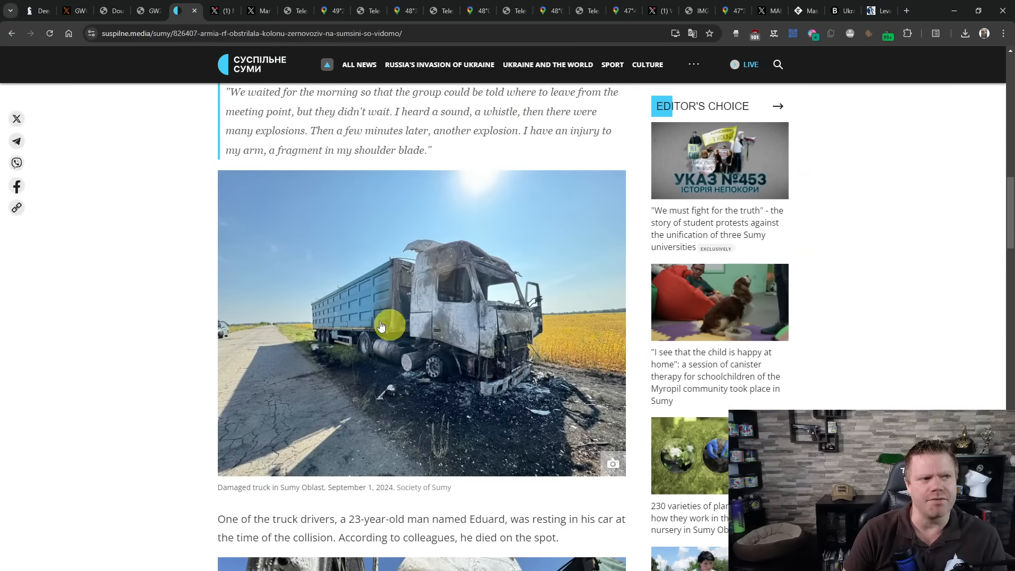
mouse_move(376, 317)
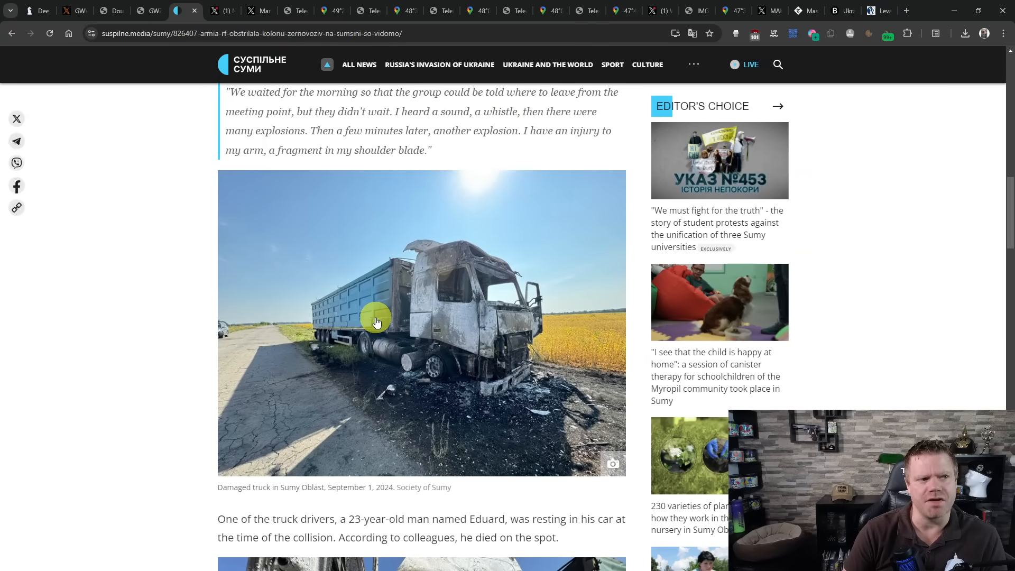
scroll("down", 3)
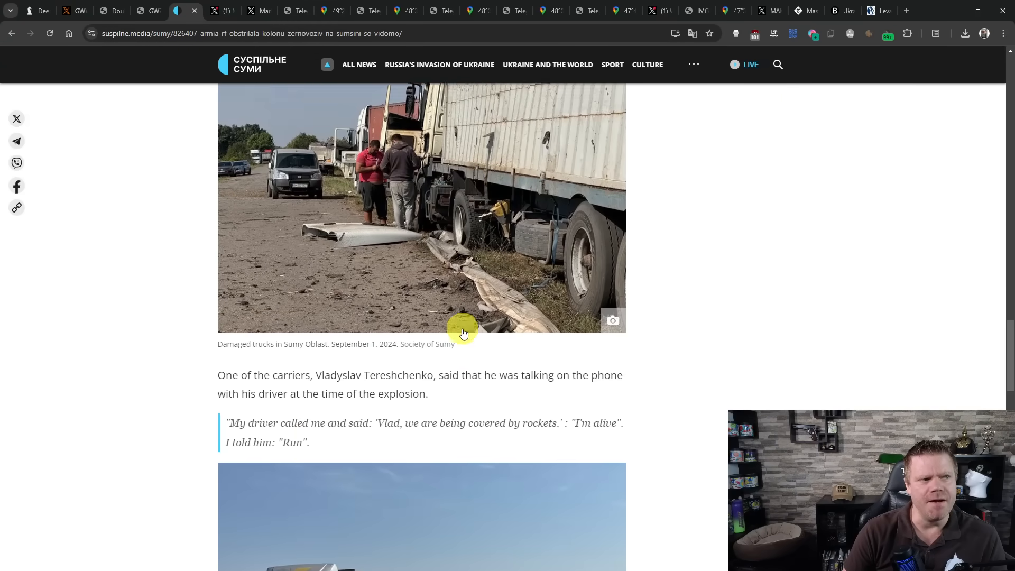
scroll("down", 3)
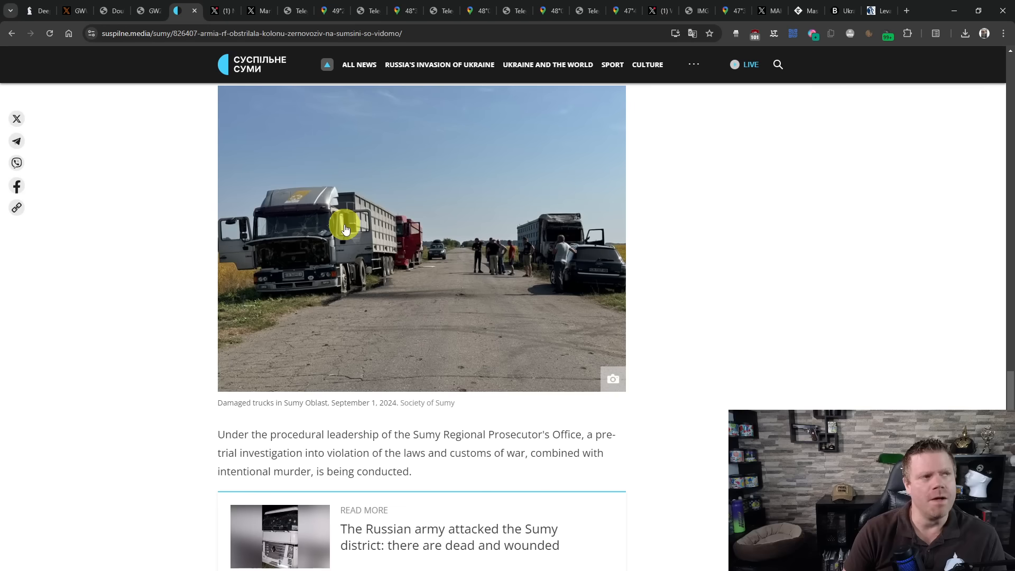
mouse_move(345, 230)
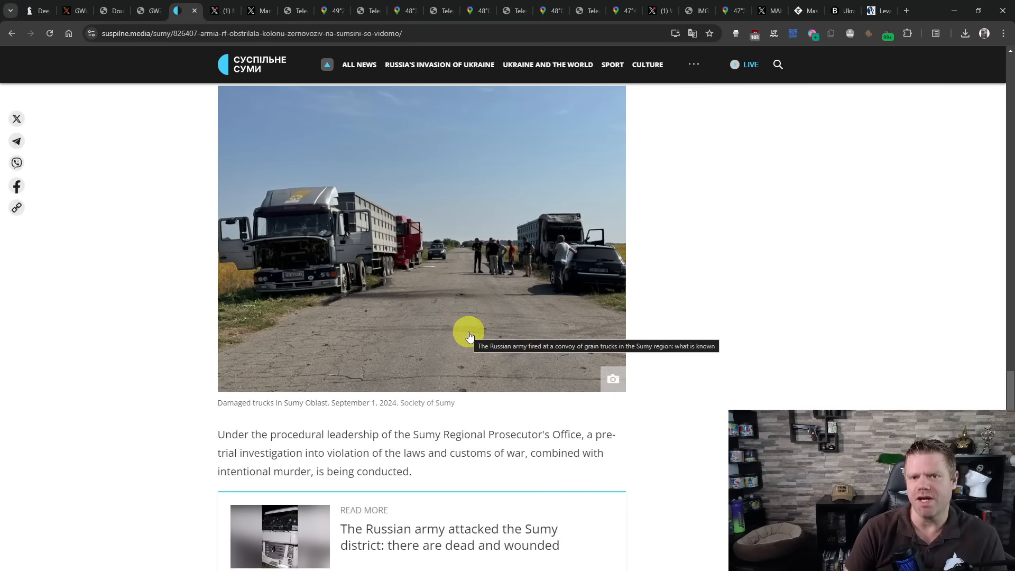
scroll("down", 3)
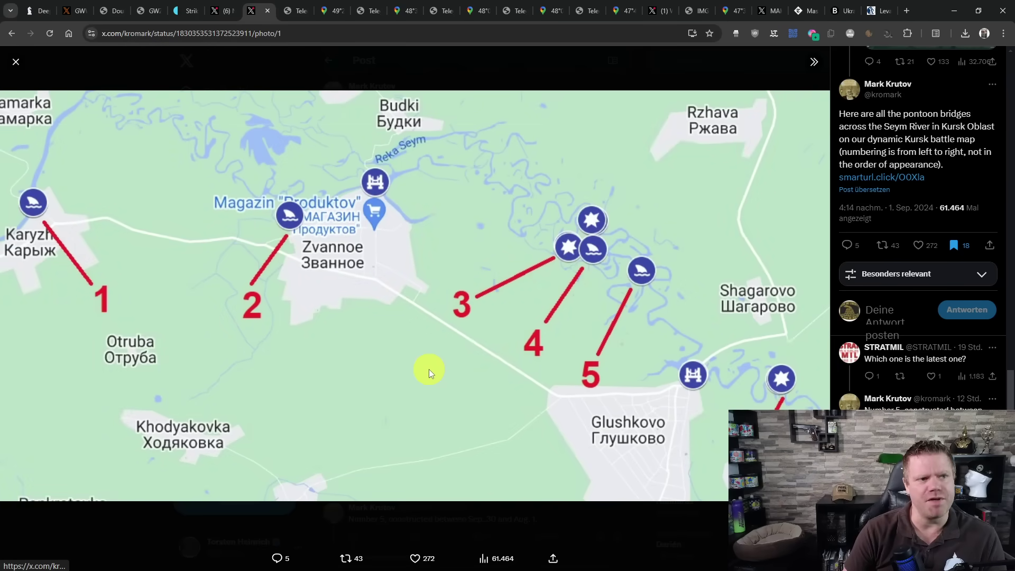
mouse_move(751, 405)
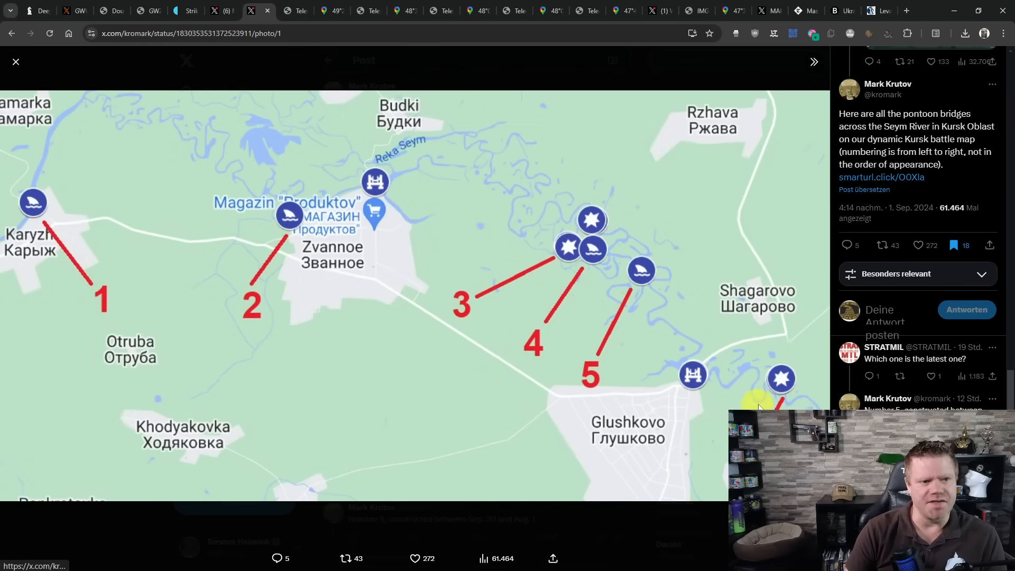
Enlarge Mark Krutov's map of numbered pontoon bridges near Glushkovo and Zvannoe.
left_click(16, 62)
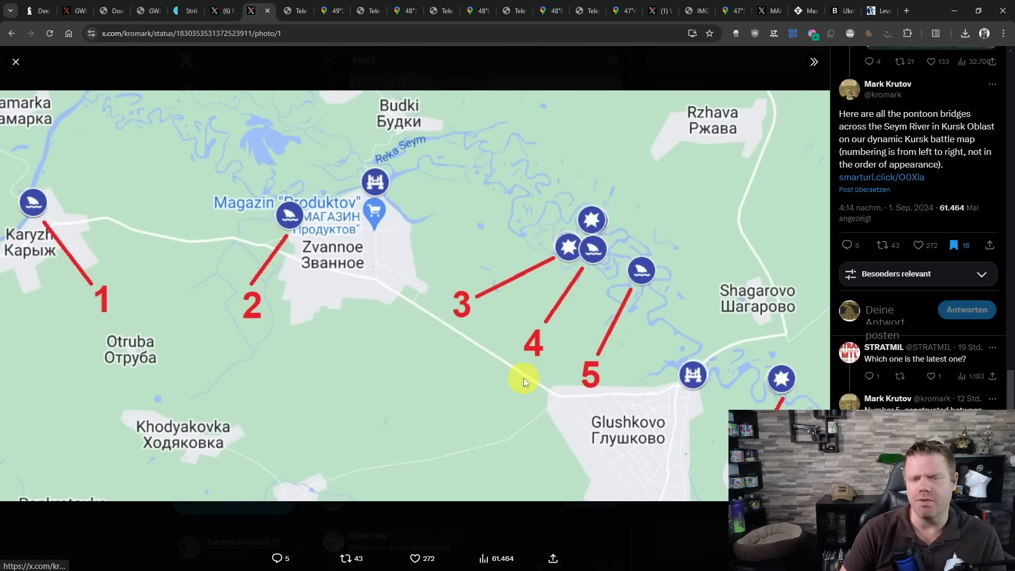
mouse_move(270, 82)
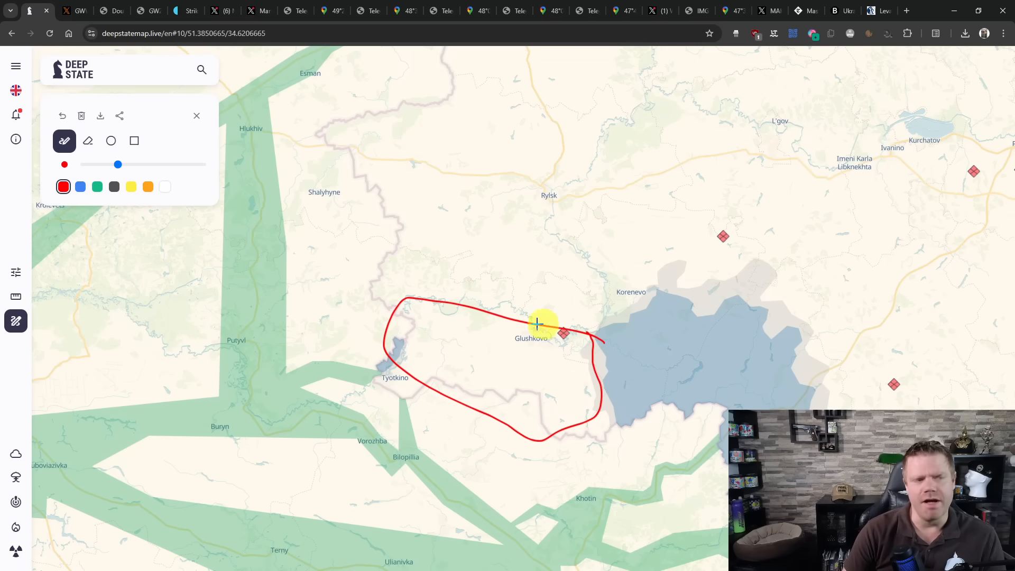
mouse_move(518, 337)
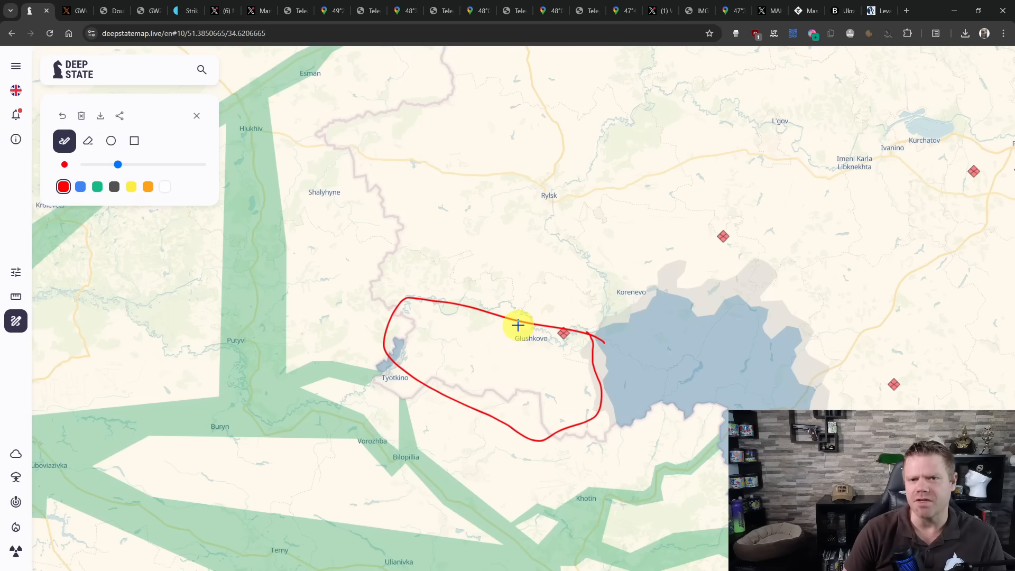
mouse_move(510, 342)
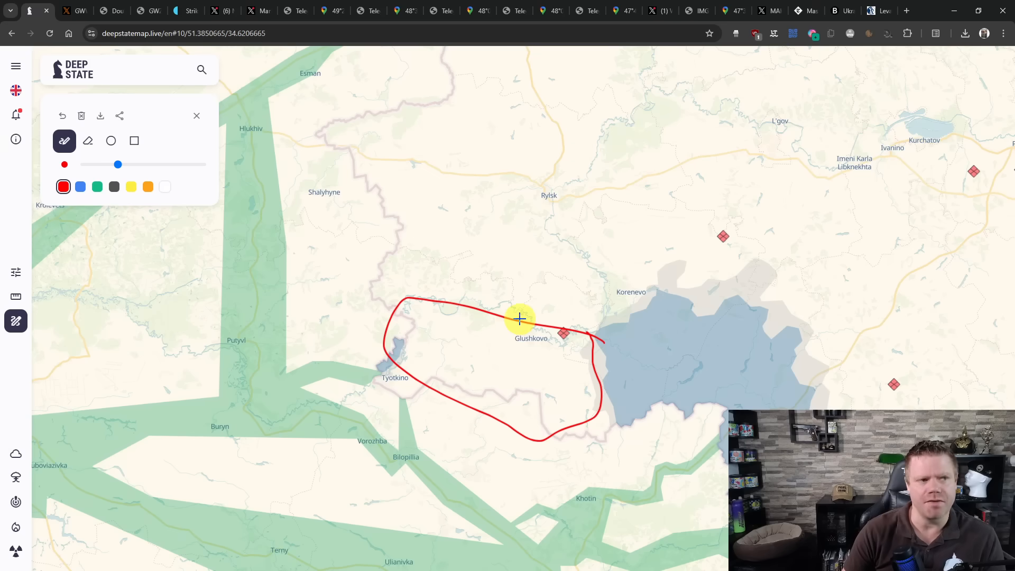
mouse_move(496, 340)
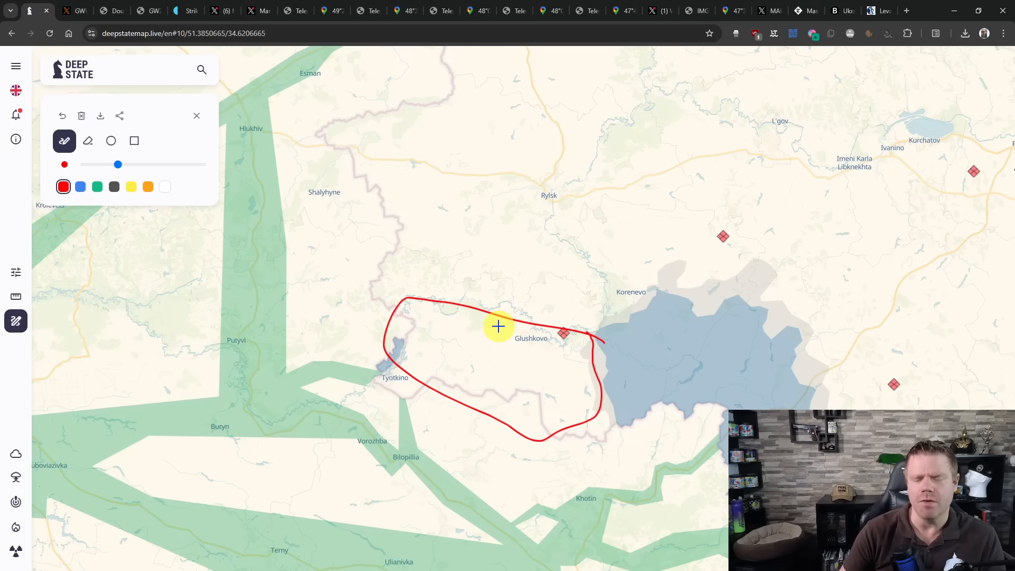
mouse_move(569, 393)
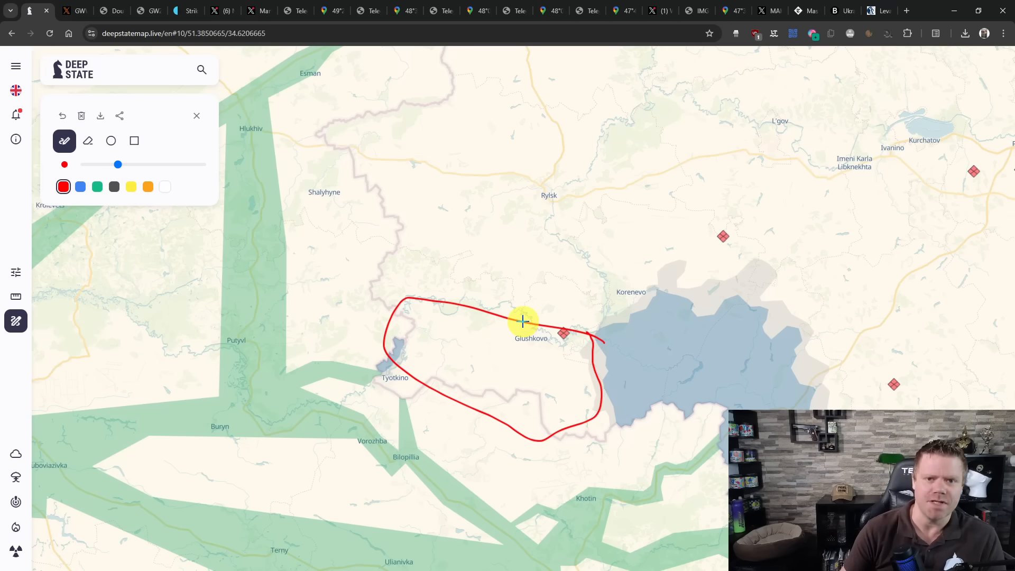
mouse_move(83, 302)
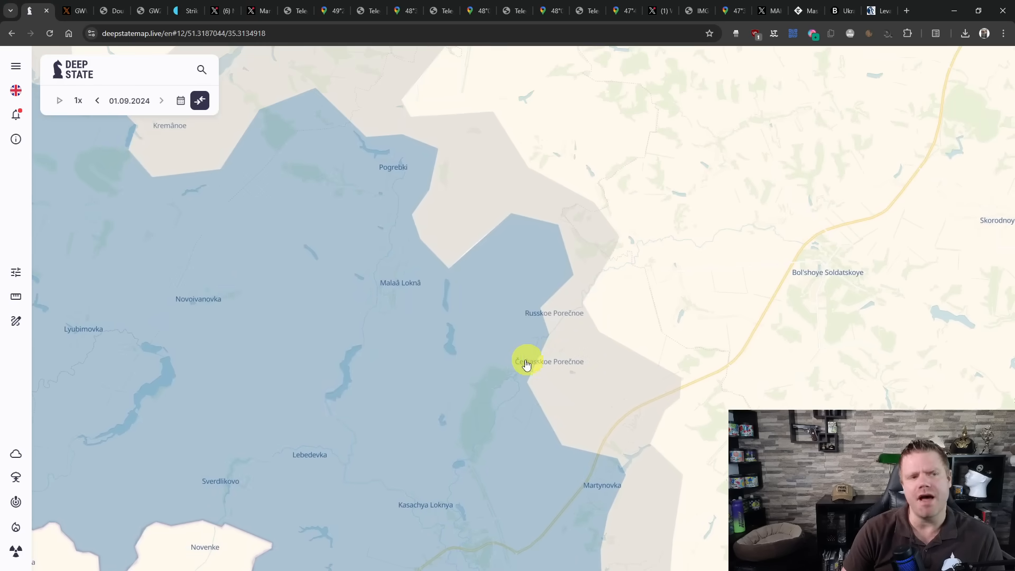
Pan and zoom around Russkoe Porechnoe and Sudzha, then move south toward Kupiansk.
left_click_drag(526, 363, 563, 387)
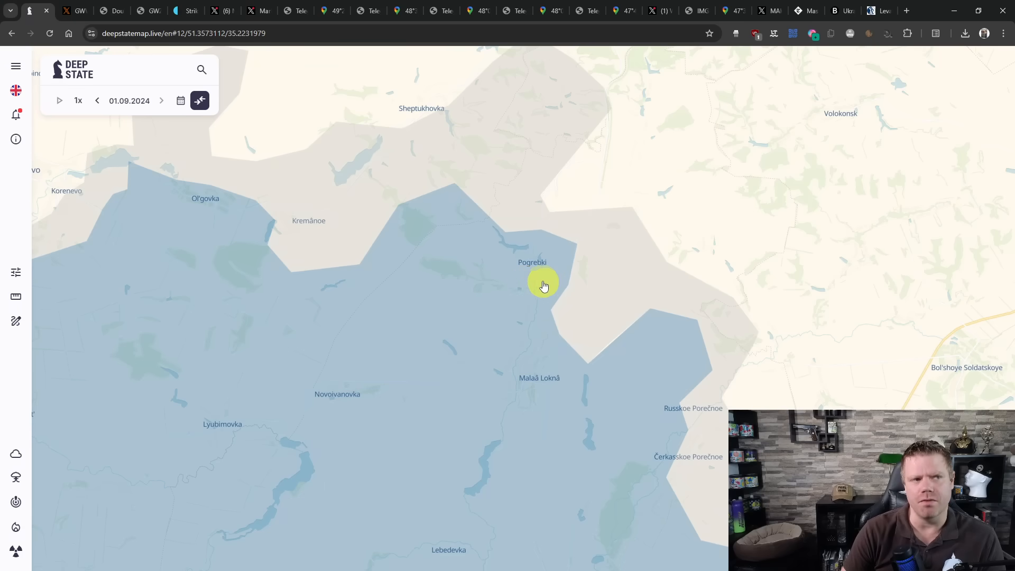
scroll("down", 3)
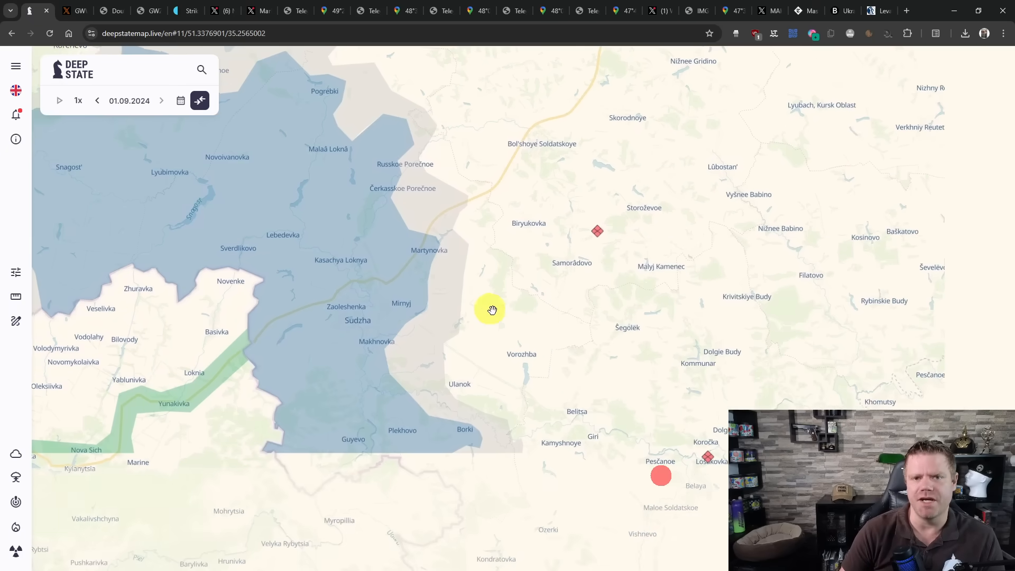
left_click_drag(492, 309, 357, 290)
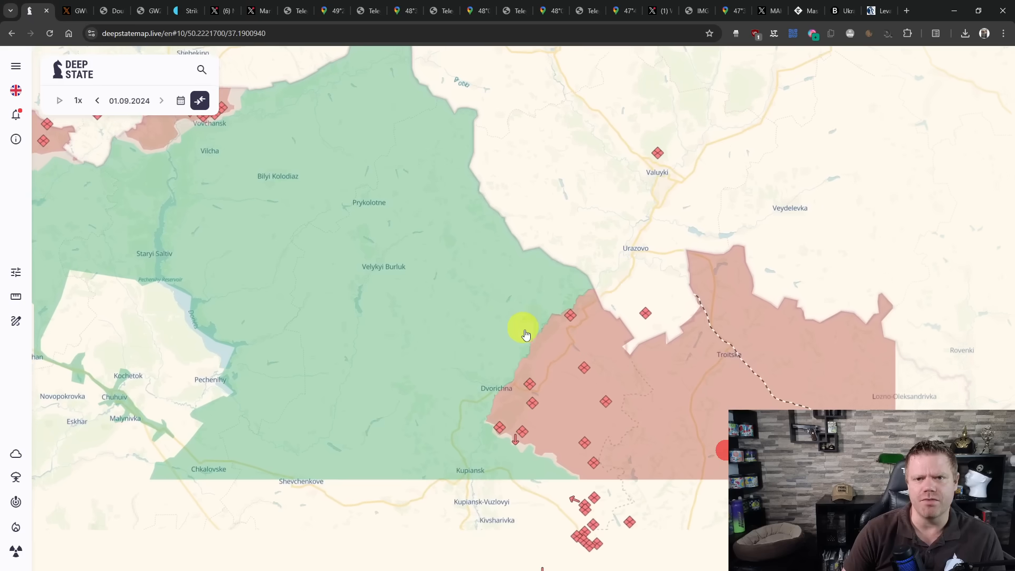
Mark the Zherebets geolocation with a red X, checking the Telegram post and Google Maps.
left_click_drag(524, 335, 569, 433)
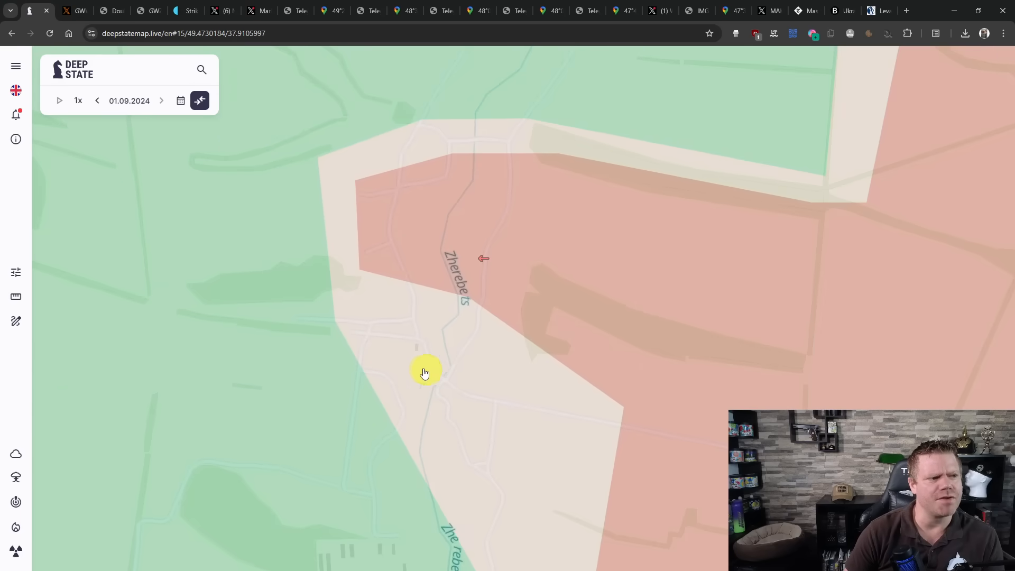
mouse_move(86, 457)
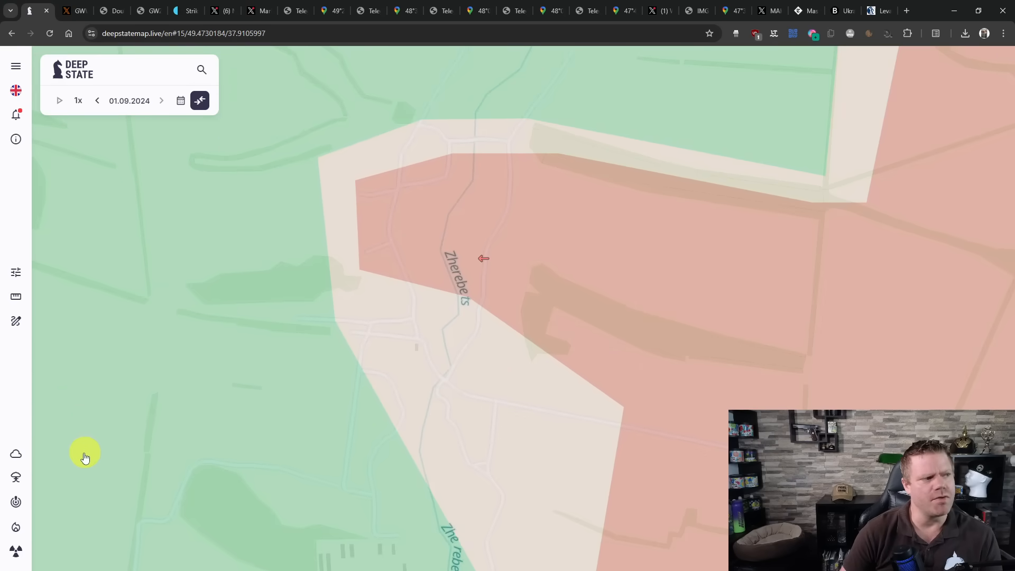
left_click(15, 321)
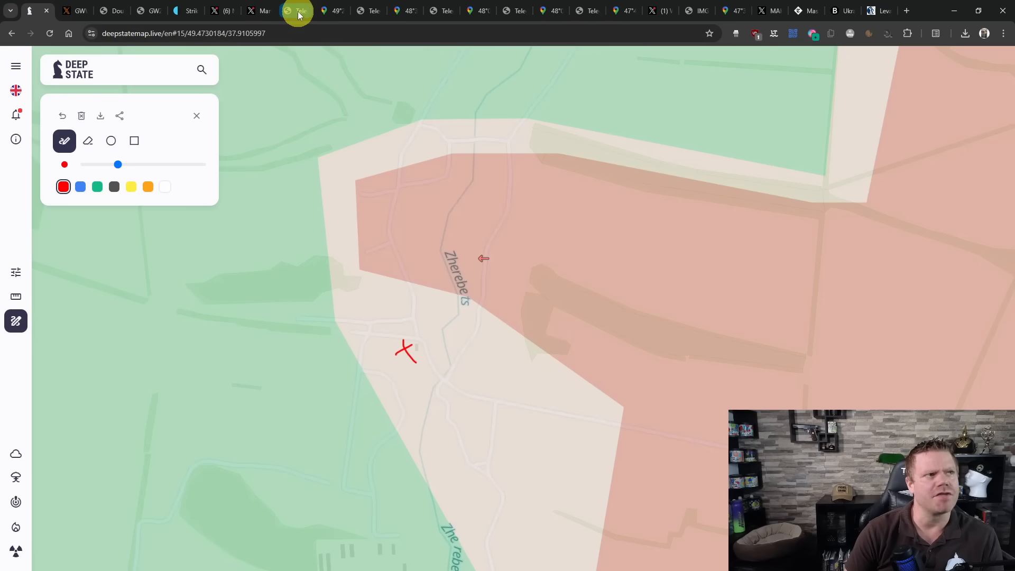
left_click(299, 10)
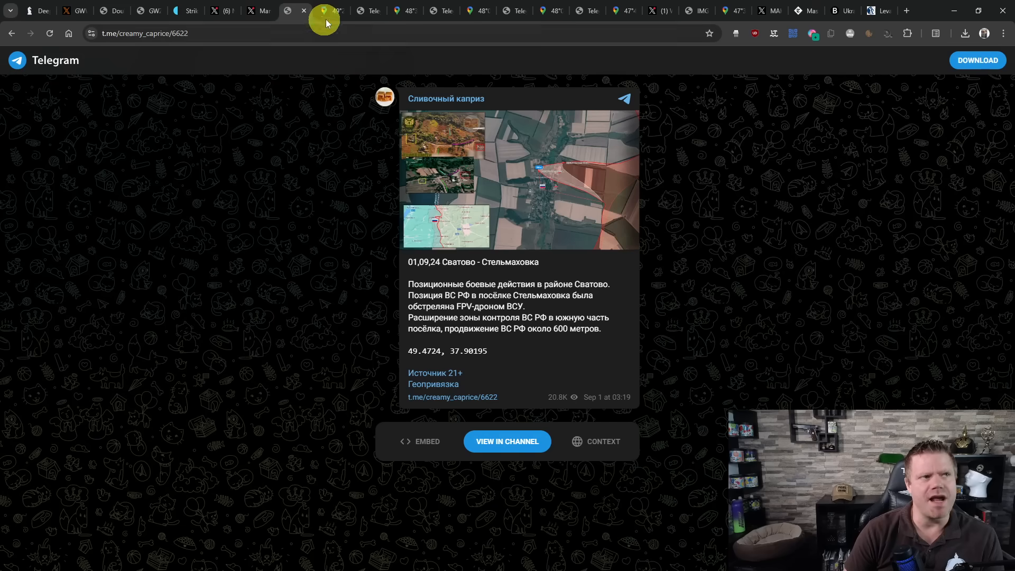
left_click(325, 10)
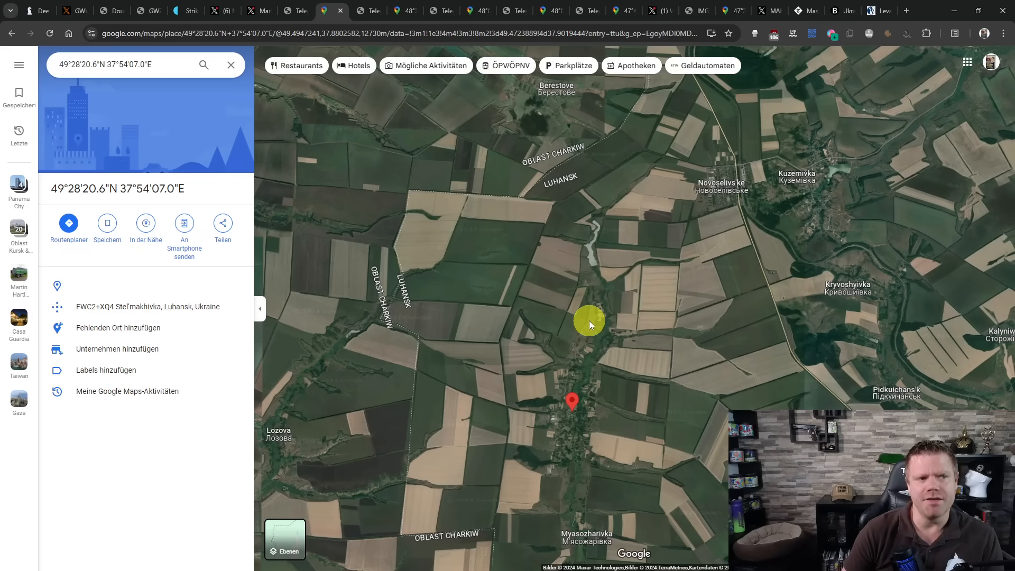
mouse_move(567, 286)
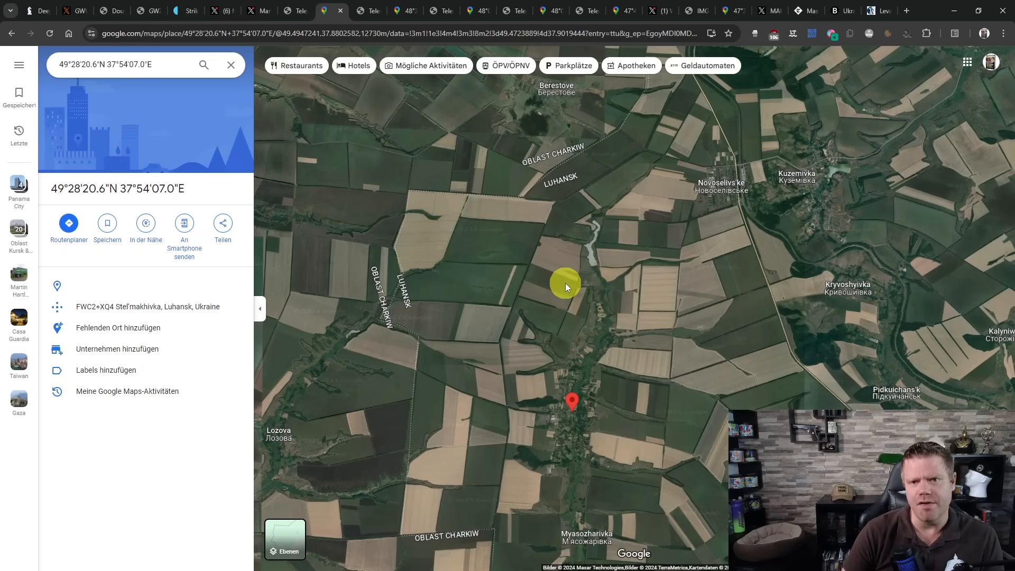
left_click(25, 10)
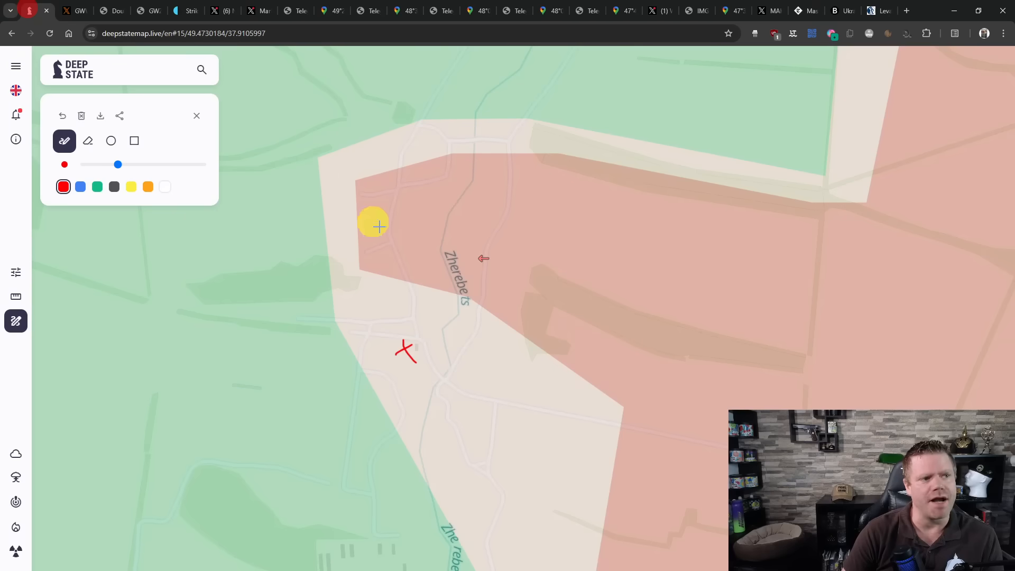
mouse_move(320, 478)
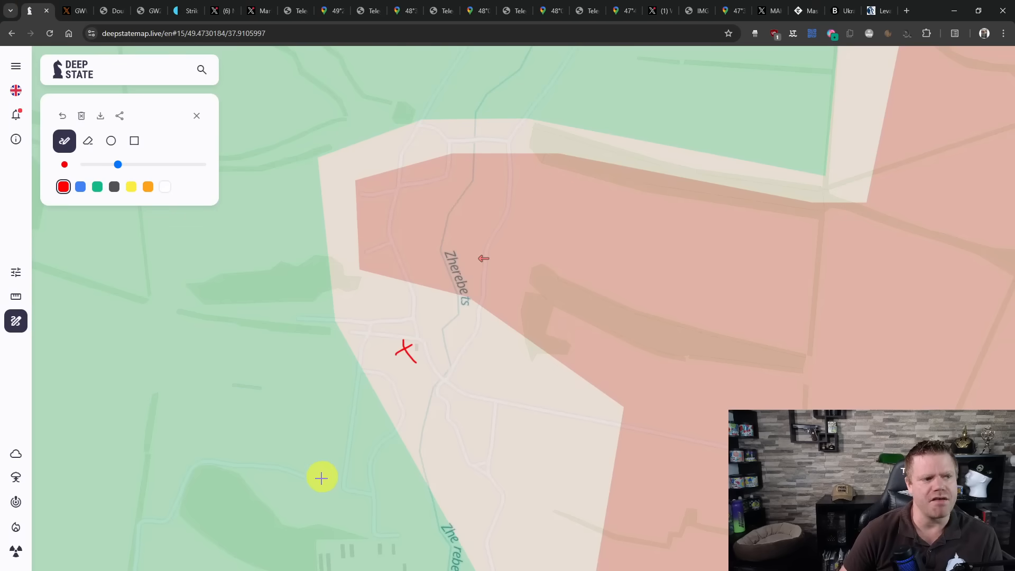
left_click(15, 321)
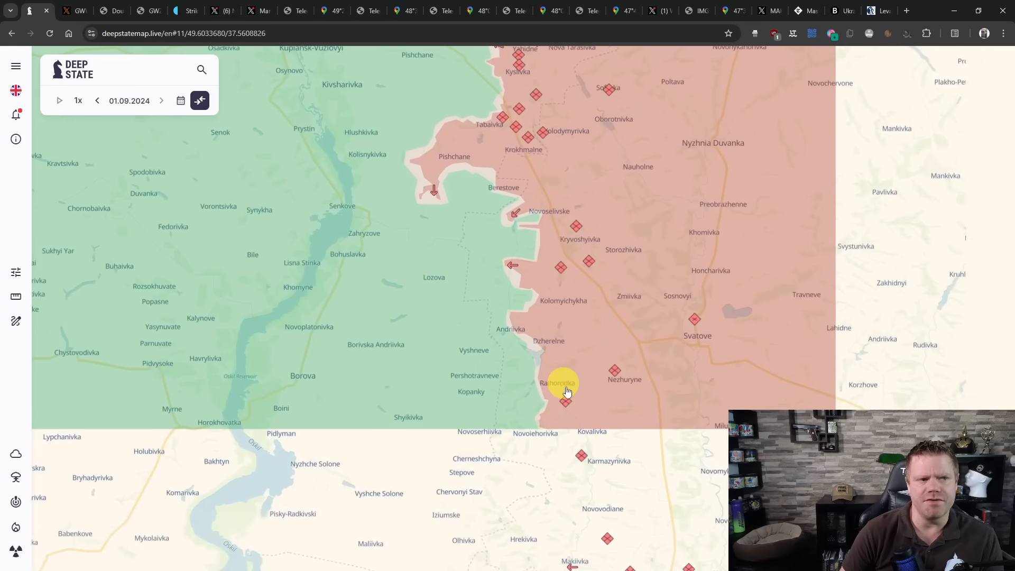
Follow the front line south past Kreminna to Siversk and Bilohorivka.
left_click_drag(566, 388, 511, 430)
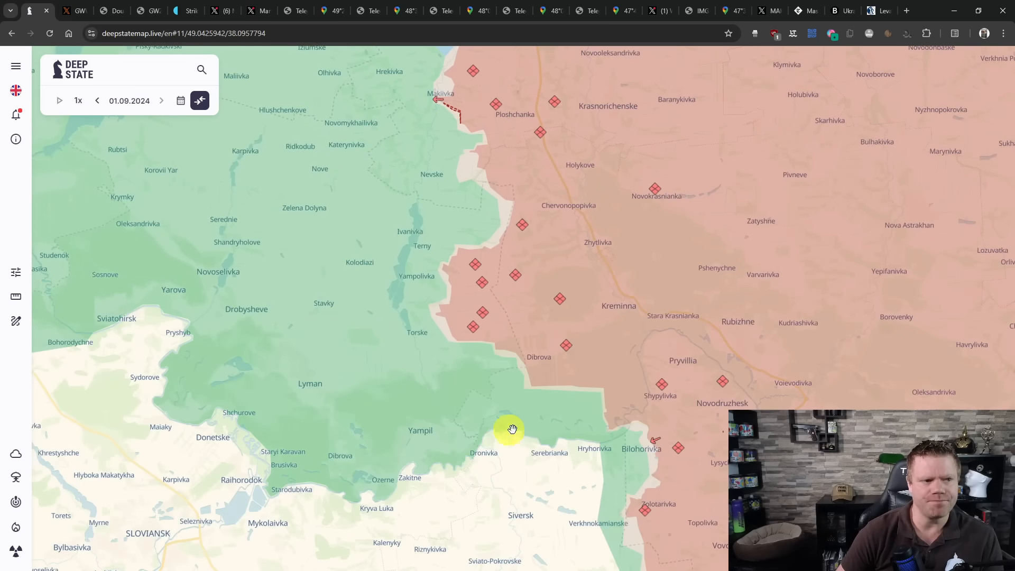
left_click_drag(512, 430, 480, 325)
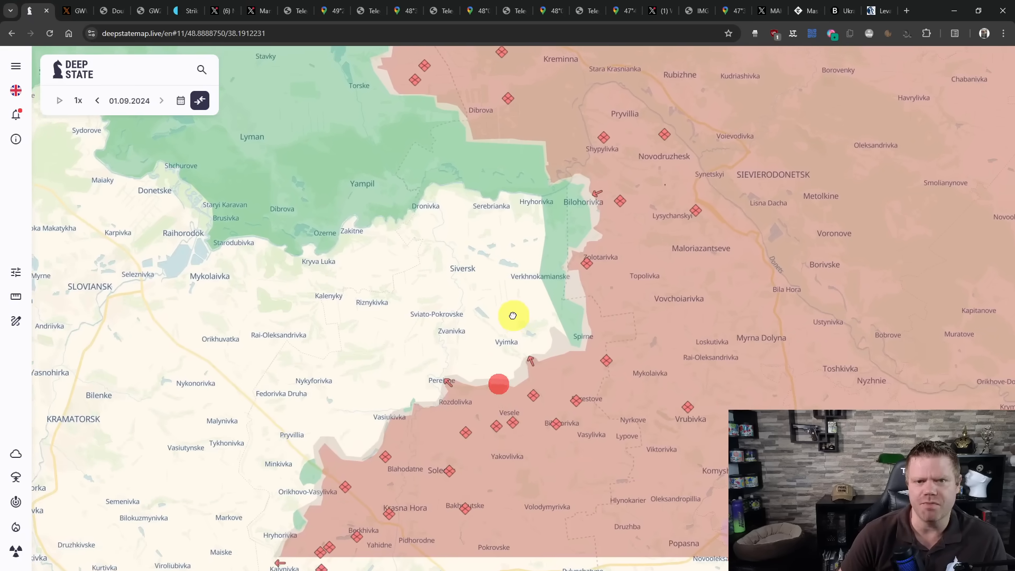
left_click_drag(513, 316, 583, 259)
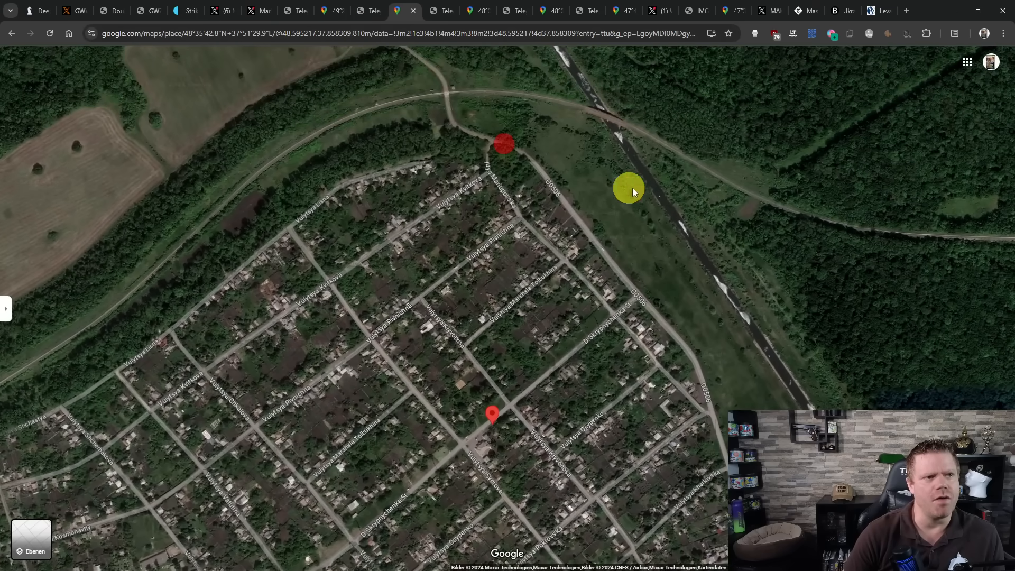
Shift the satellite view around the pinned spot, then return to DeepStateMap.
left_click_drag(631, 191, 582, 272)
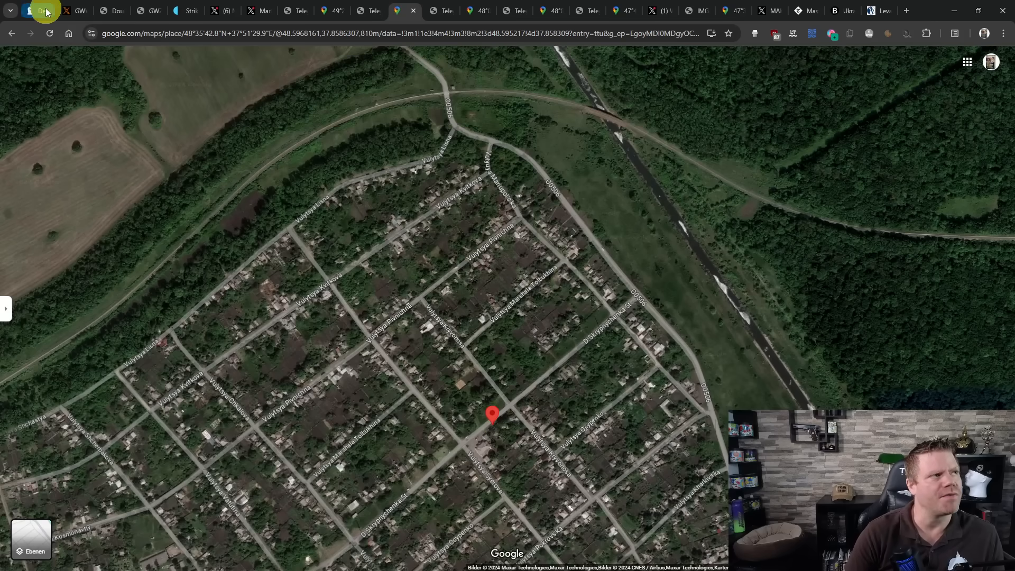
left_click(42, 11)
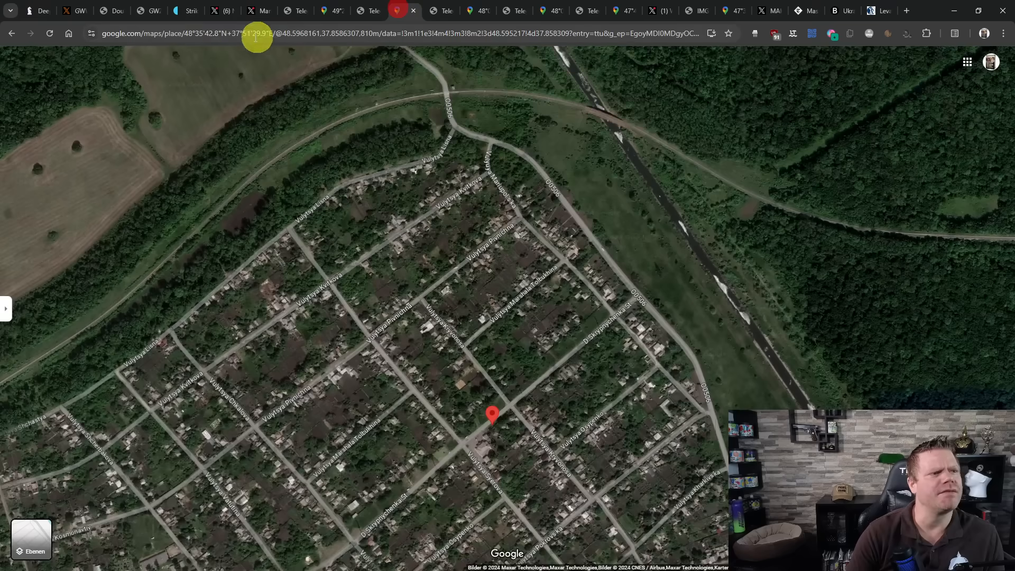
left_click(33, 11)
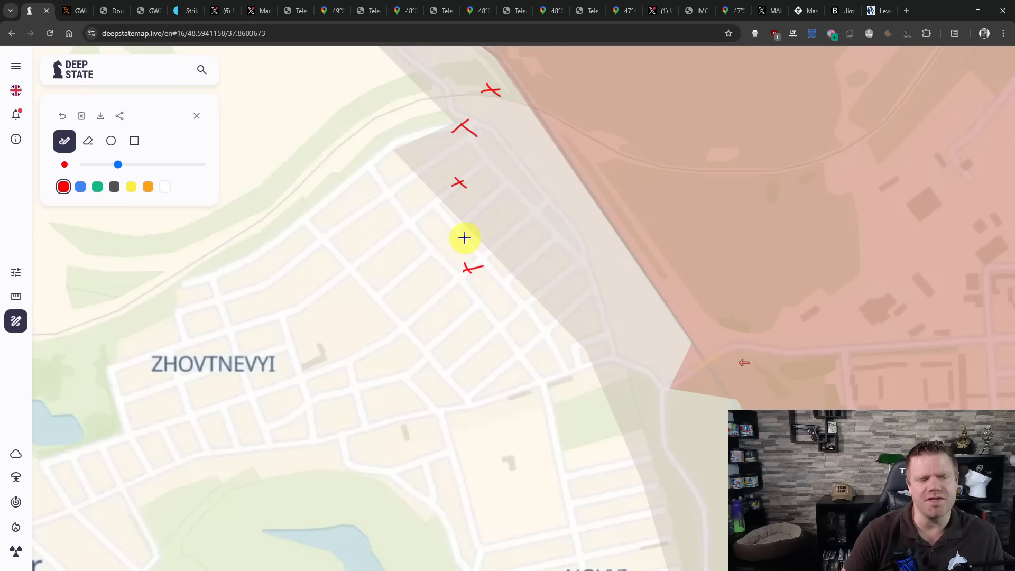
mouse_move(468, 233)
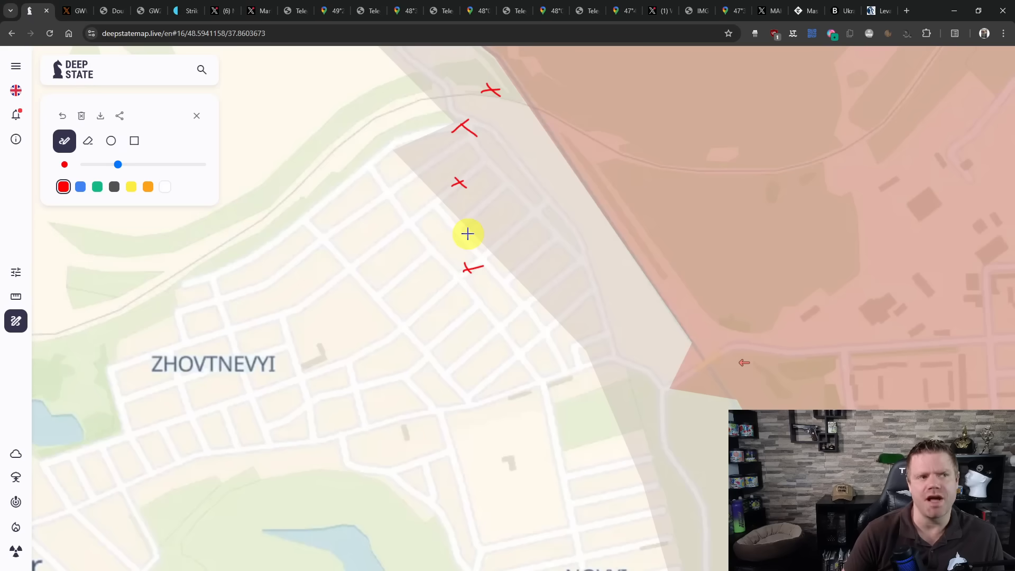
mouse_move(449, 199)
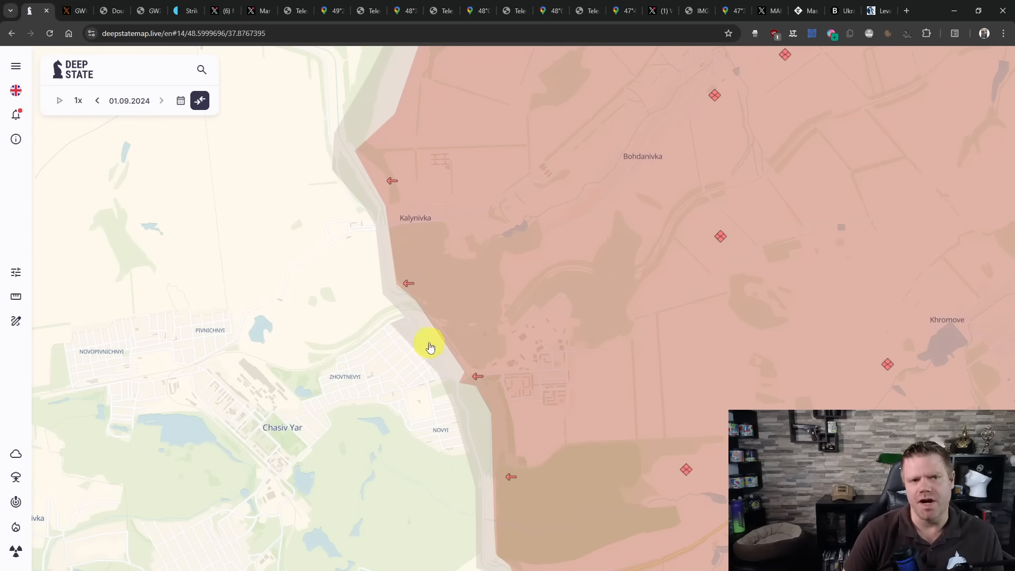
mouse_move(606, 399)
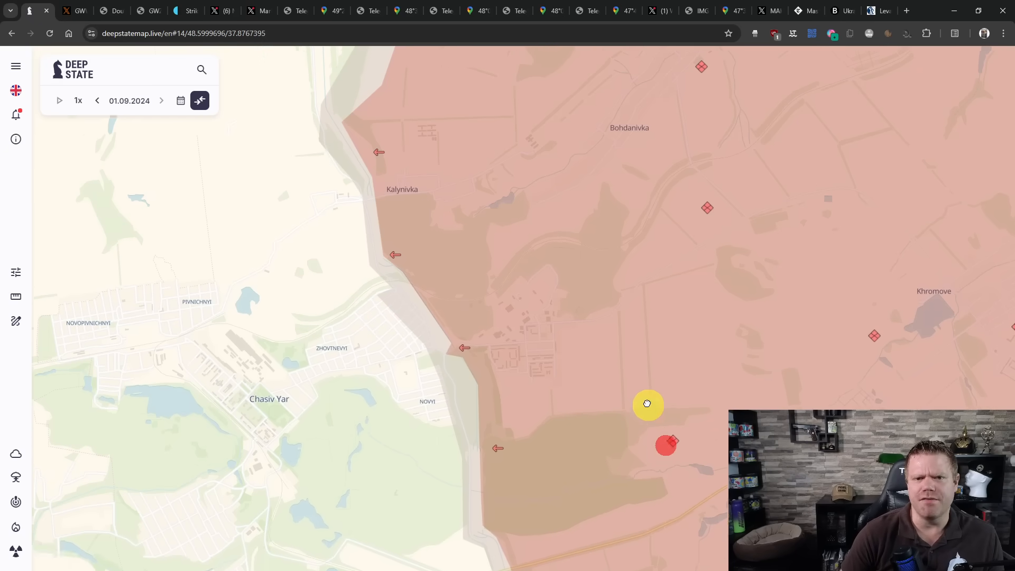
Pan south past Klishchiivka to Toretsk, bringing Krymske, Dachne and Druzhba into view.
left_click_drag(647, 404, 717, 392)
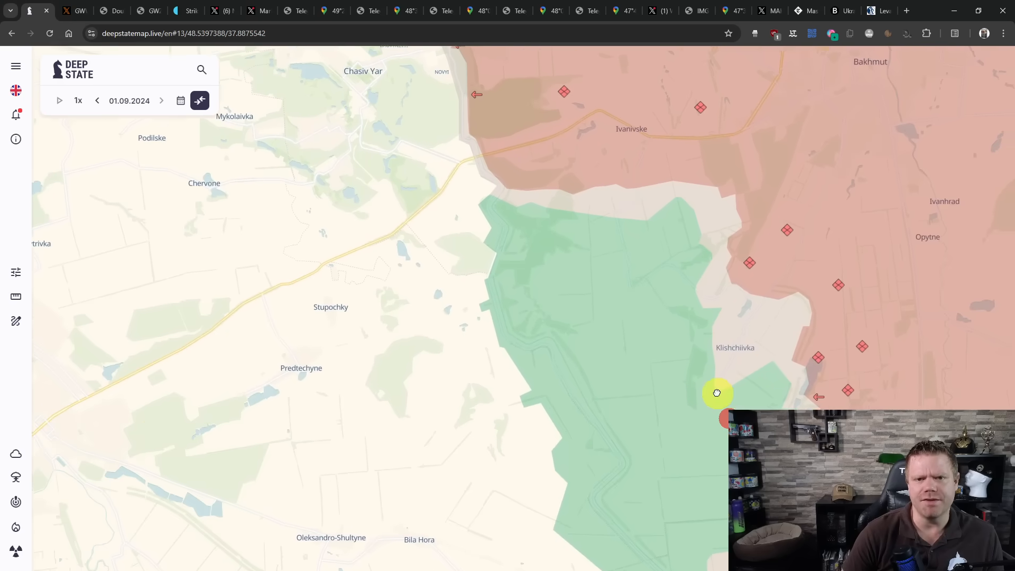
left_click_drag(717, 393, 662, 338)
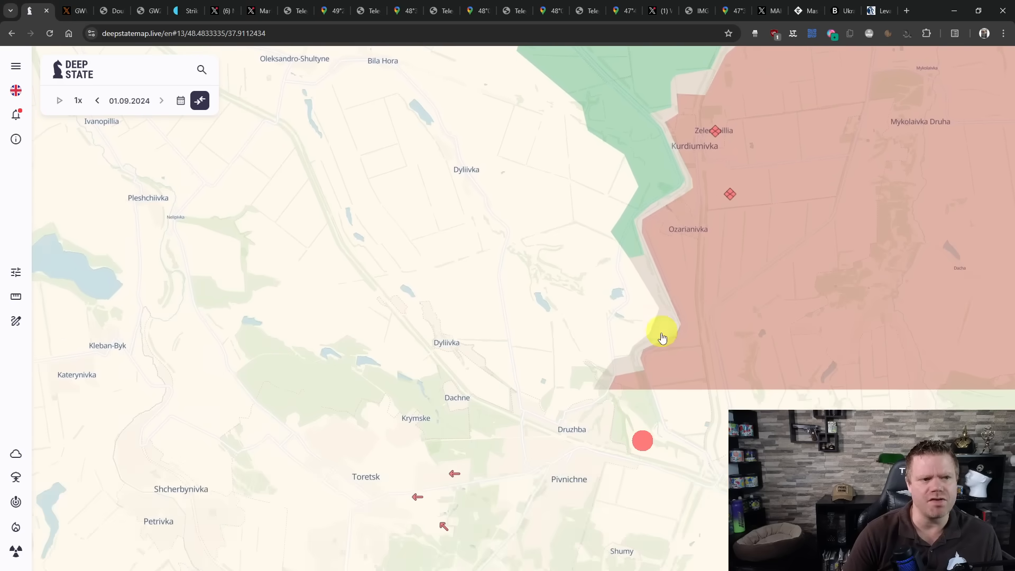
left_click_drag(663, 337, 542, 382)
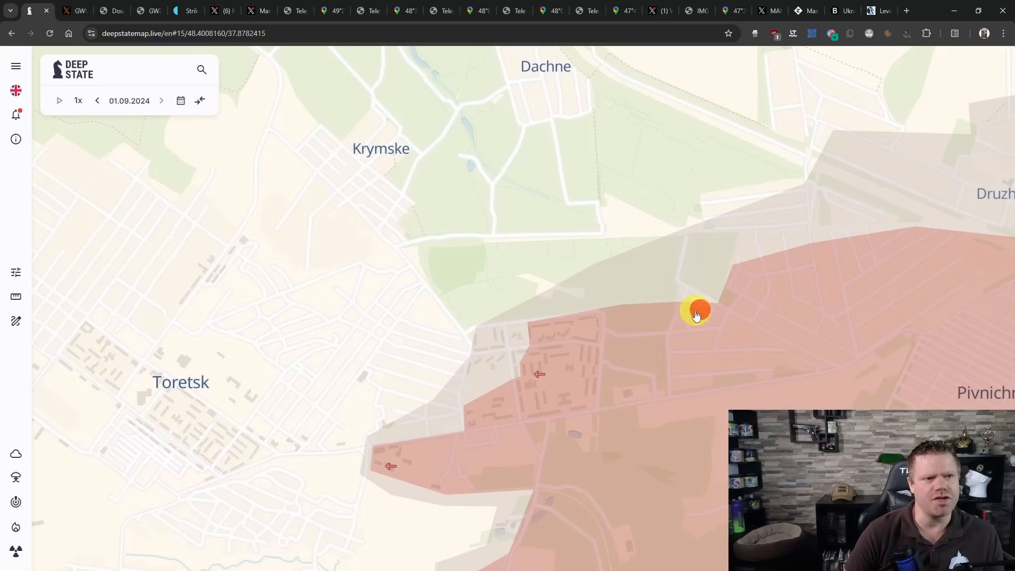
left_click_drag(695, 309, 197, 252)
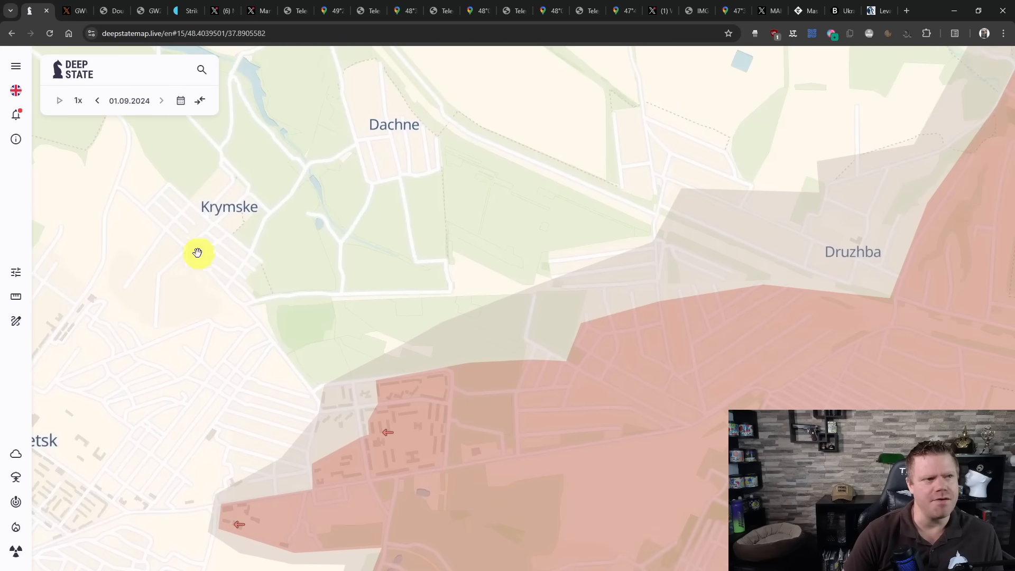
Sketch red advance arrows near Druzhba, then draw a cross north of the railway.
left_click(16, 320)
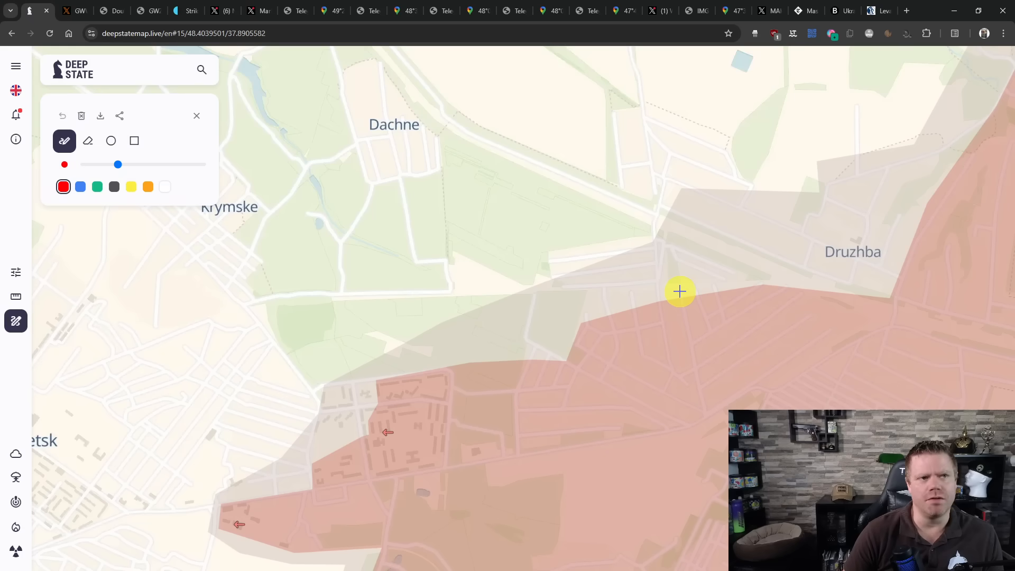
mouse_move(718, 243)
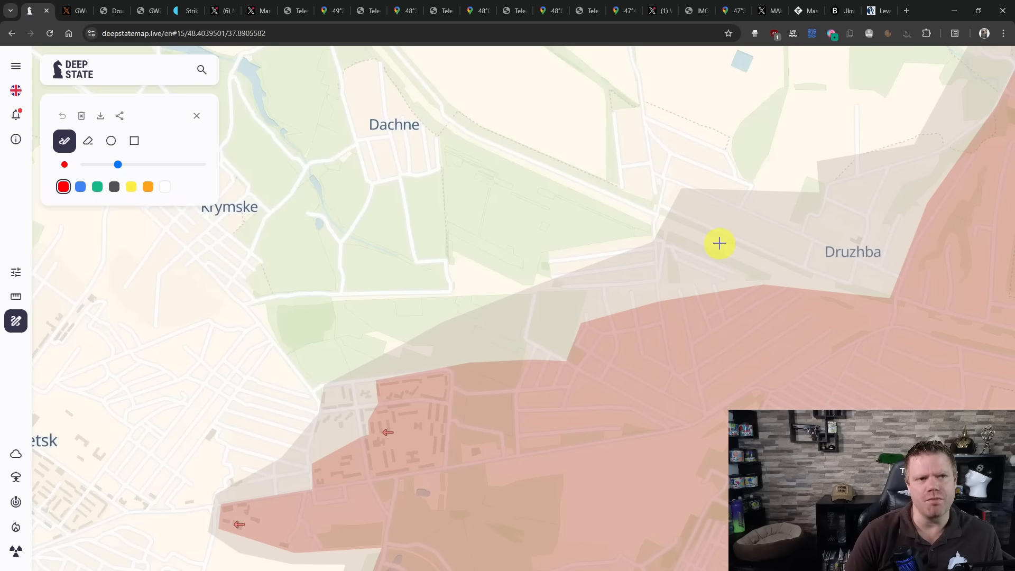
left_click_drag(718, 243, 606, 306)
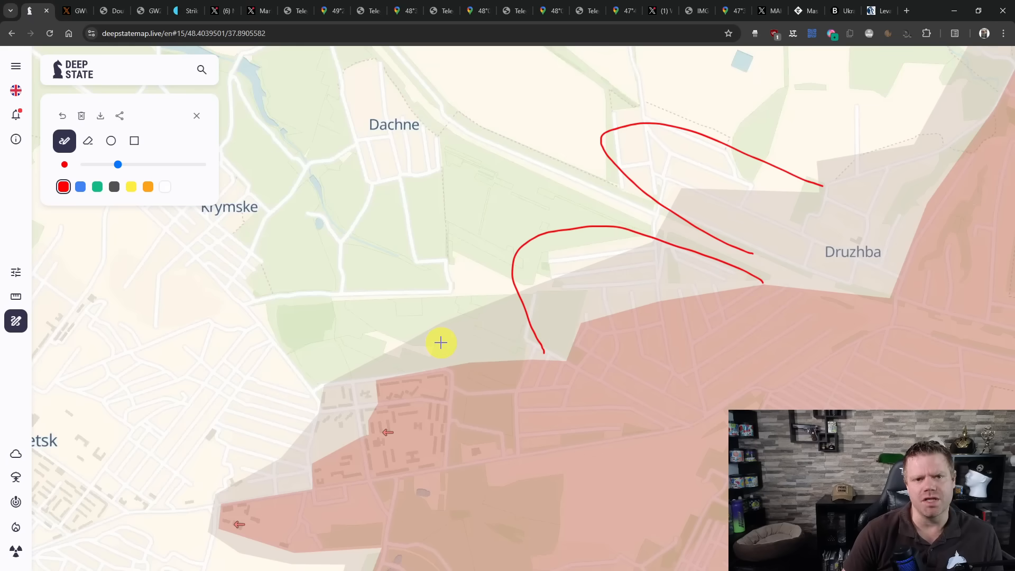
mouse_move(705, 197)
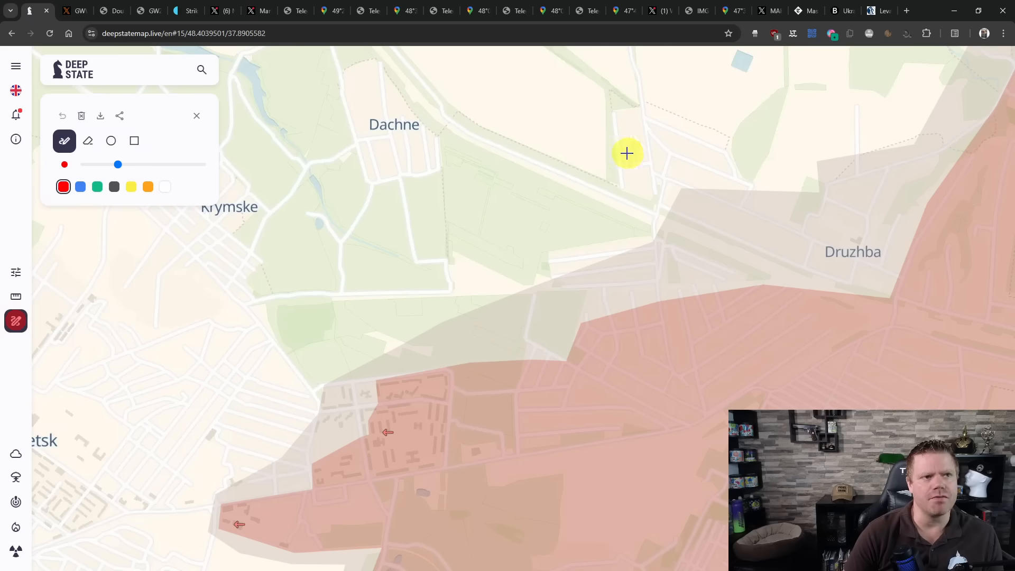
left_click_drag(649, 159, 670, 178)
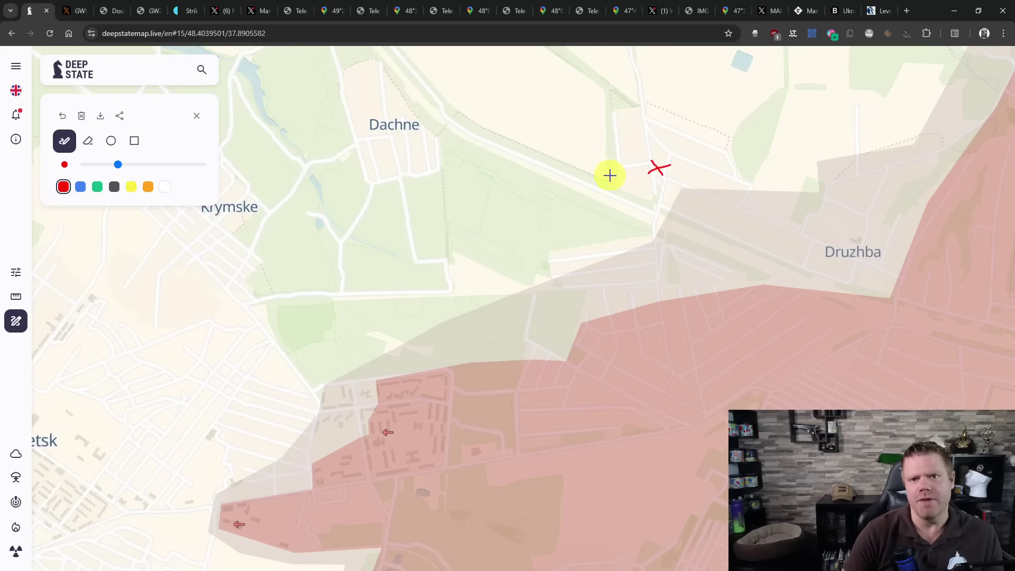
mouse_move(651, 301)
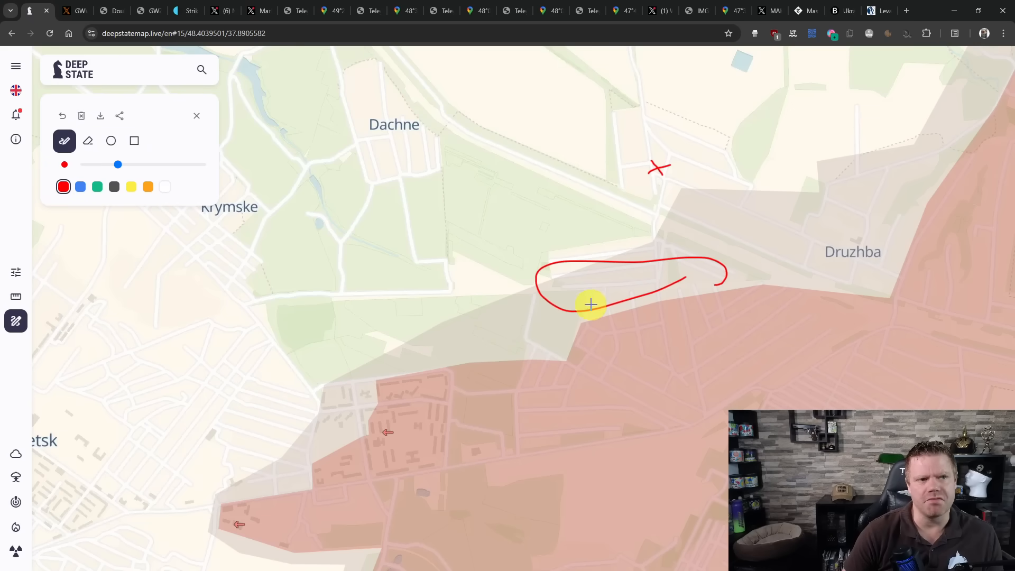
mouse_move(106, 357)
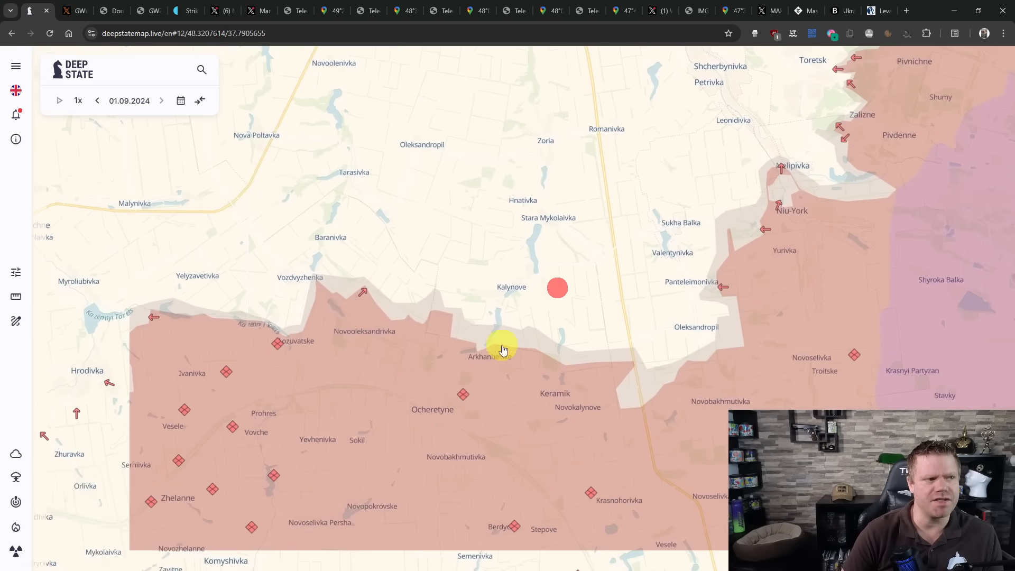
Pan DeepStateMap to Mykhailivka on the Solona and view it on satellite imagery.
left_click_drag(503, 350, 664, 332)
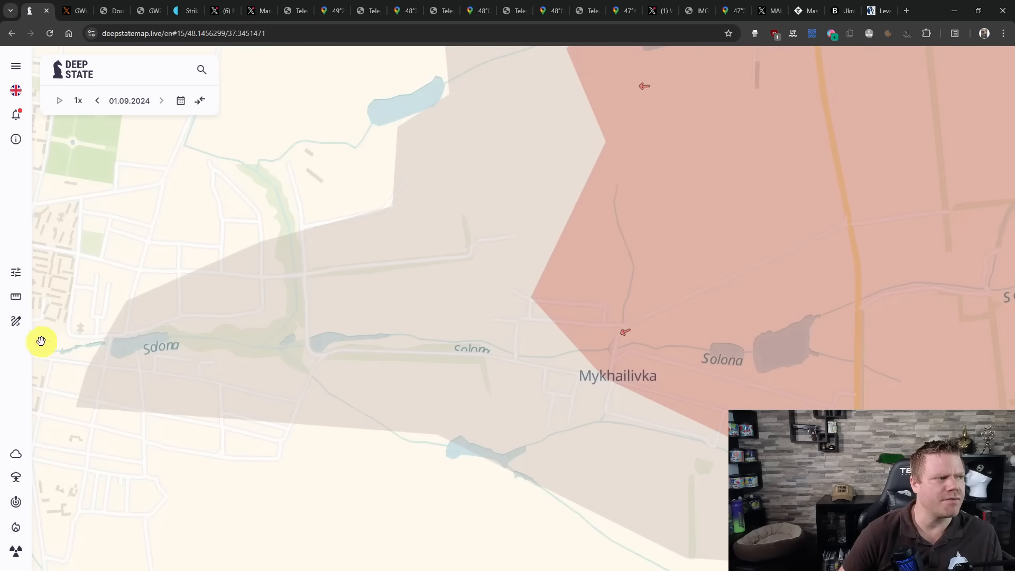
left_click(15, 321)
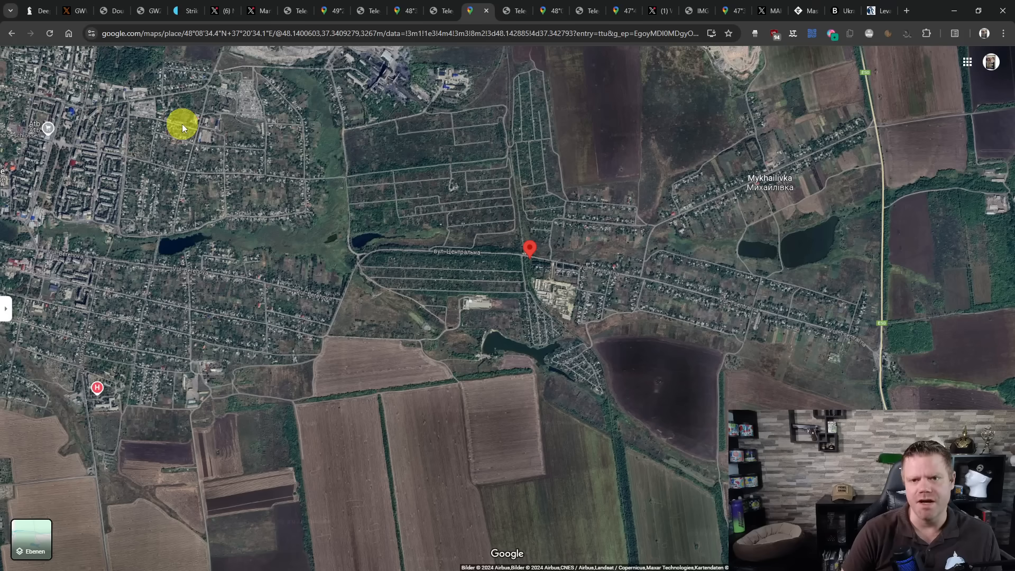
mouse_move(179, 133)
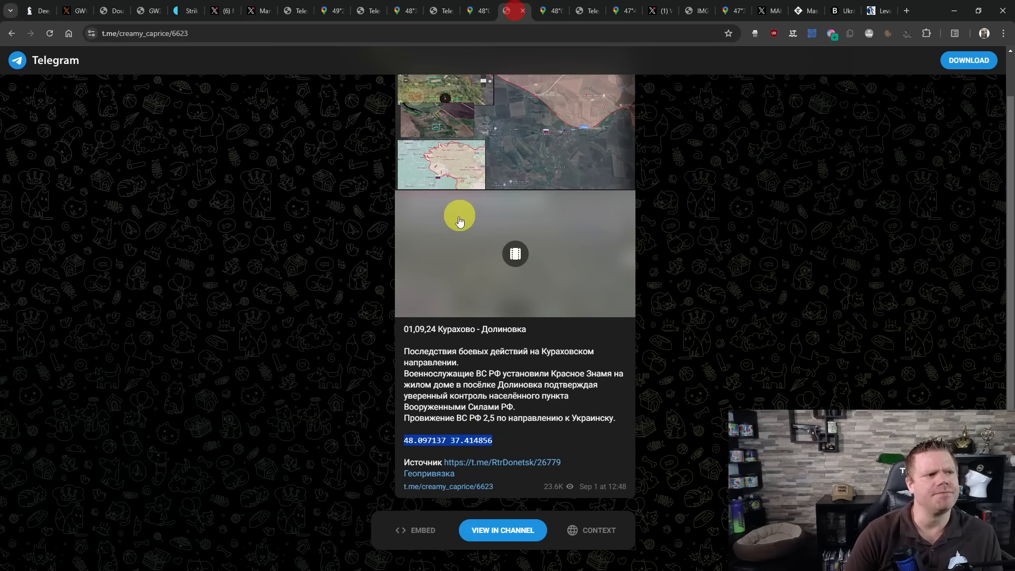
Check the geolocated Halytsynivka spot on satellite imagery, then widen the map toward Ukrainsk and Kurakhove.
left_click(448, 440)
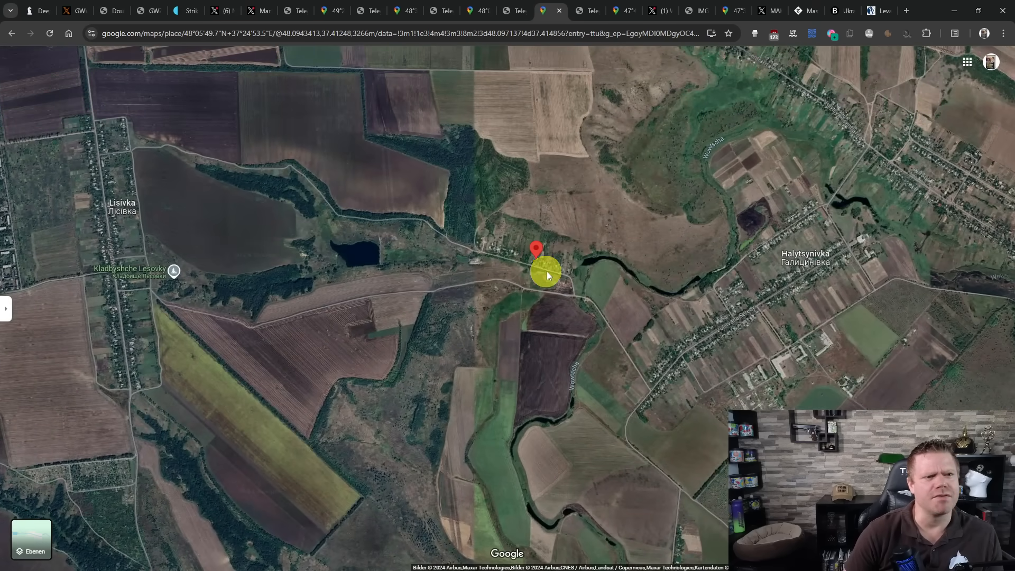
left_click_drag(547, 277, 214, 115)
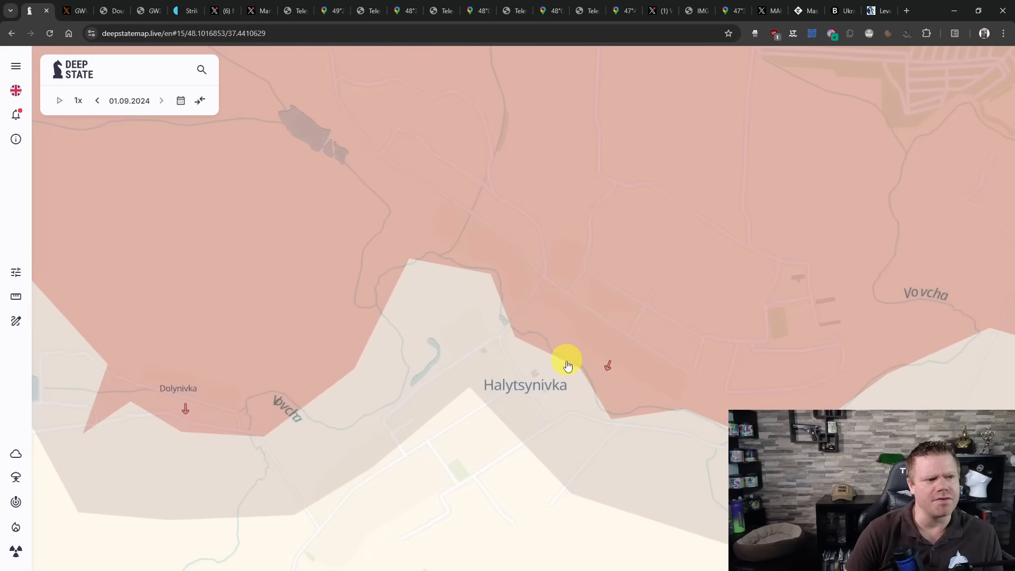
left_click_drag(568, 365, 356, 337)
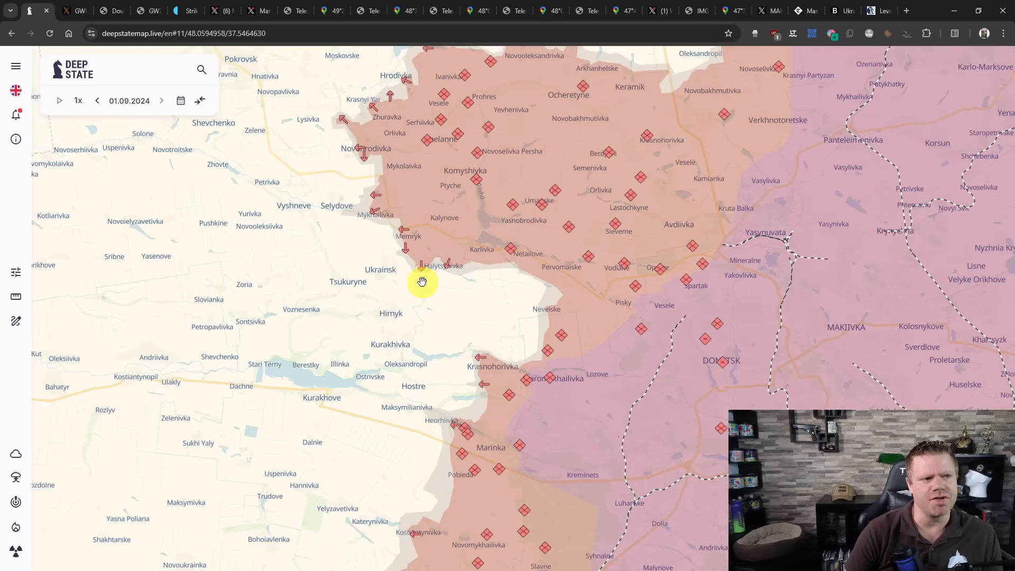
mouse_move(16, 320)
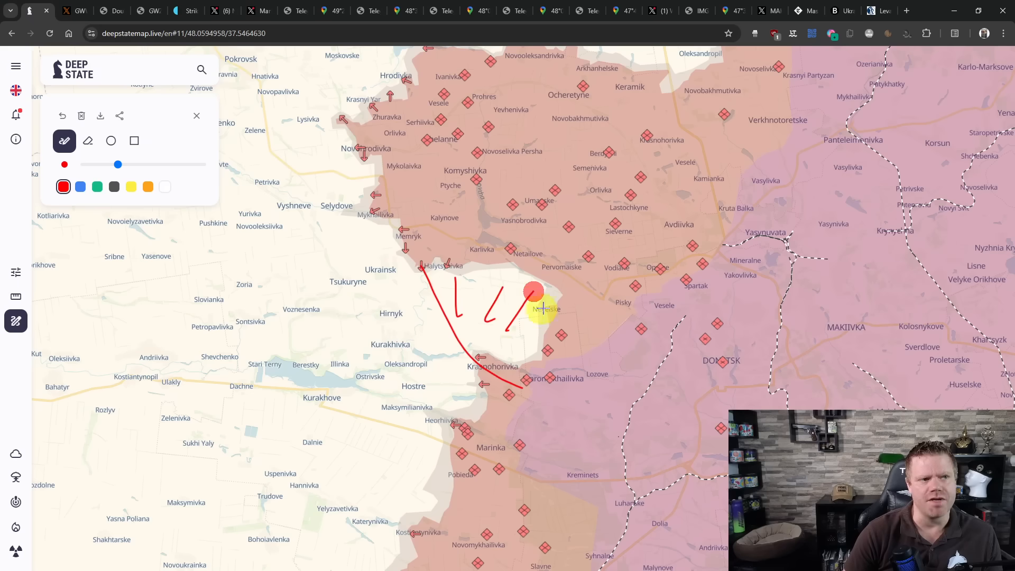
mouse_move(16, 321)
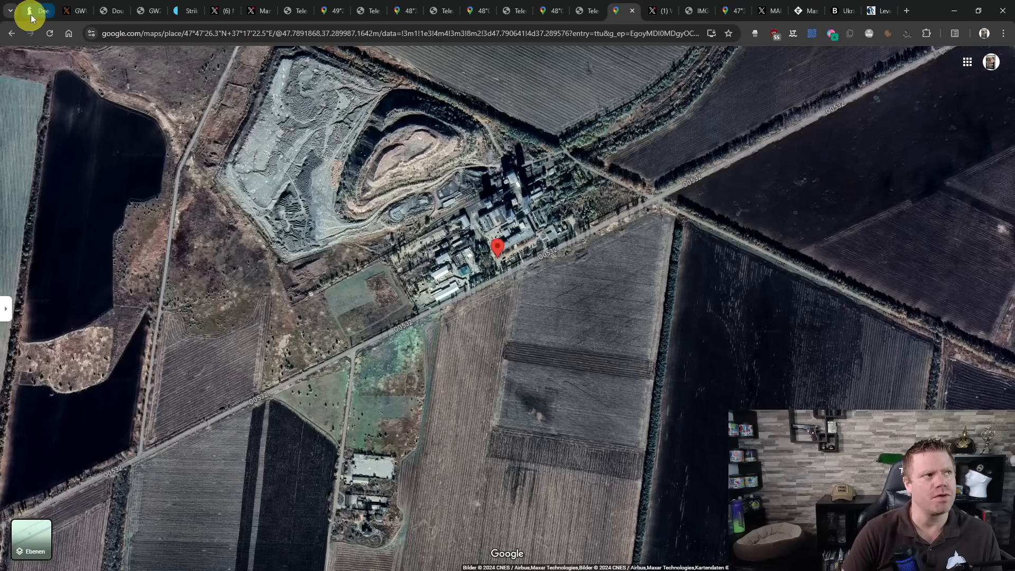
Return from Google Maps to the DeepStateMap front near Myrne and Charivne.
left_click(34, 11)
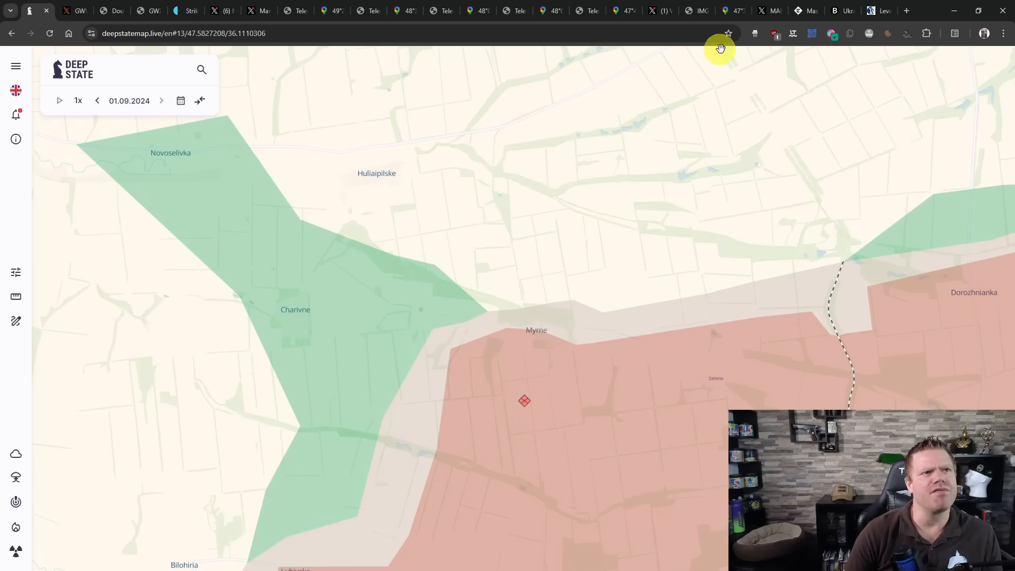
Play the IMG_2448.MP4 drone strike clip and pause it at 0:31.
left_click(690, 11)
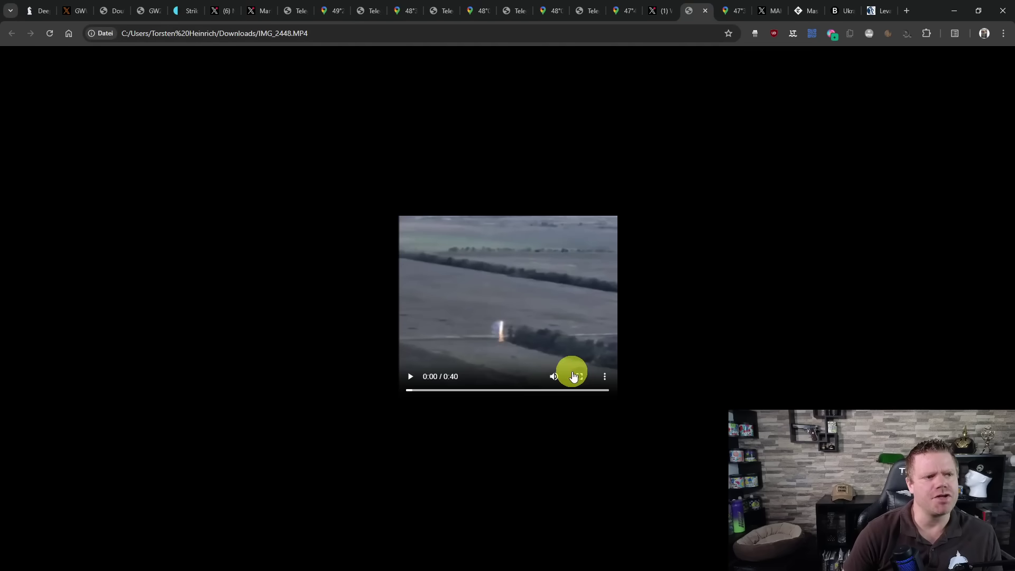
left_click(574, 376)
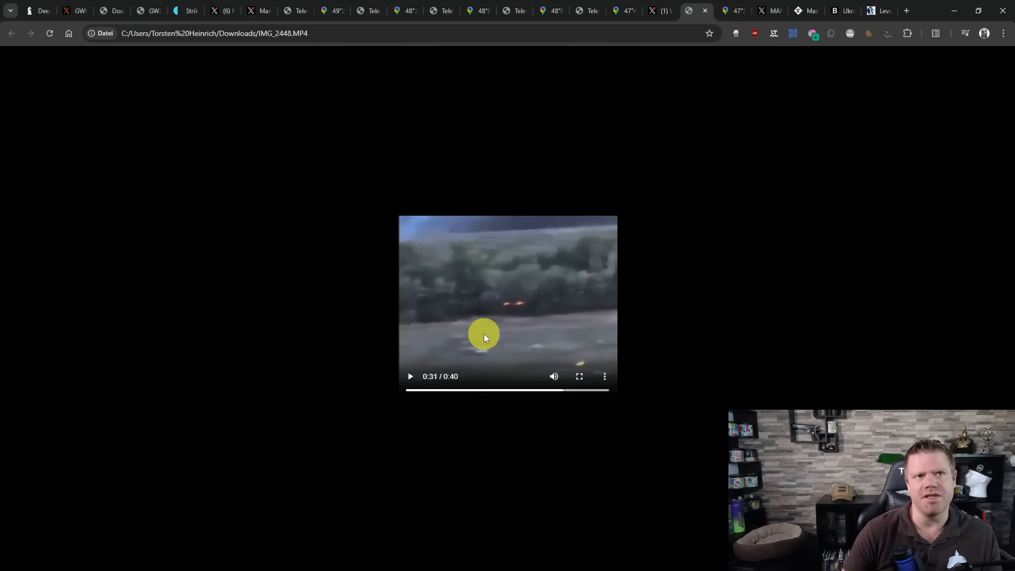
left_click(702, 11)
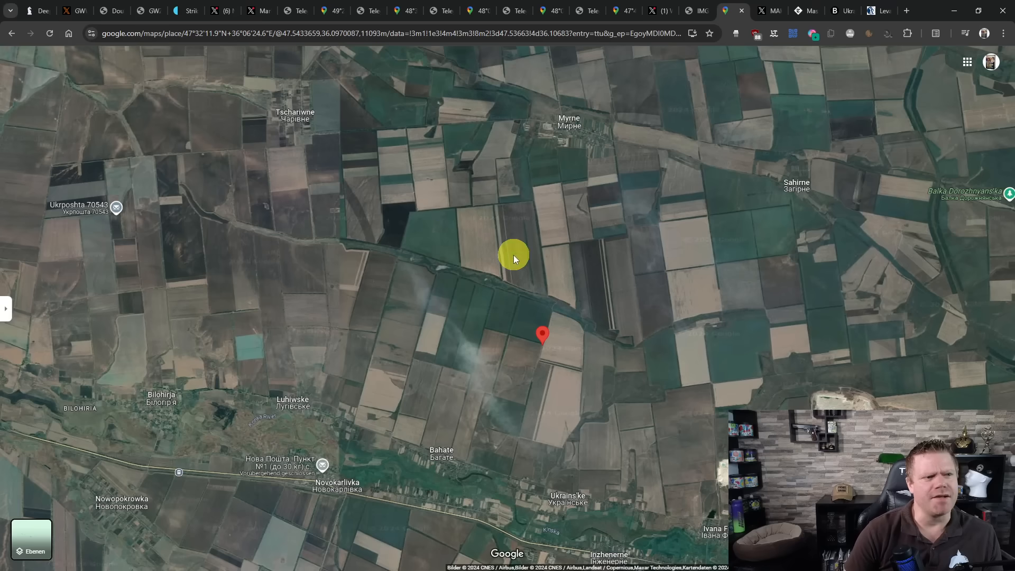
mouse_move(576, 377)
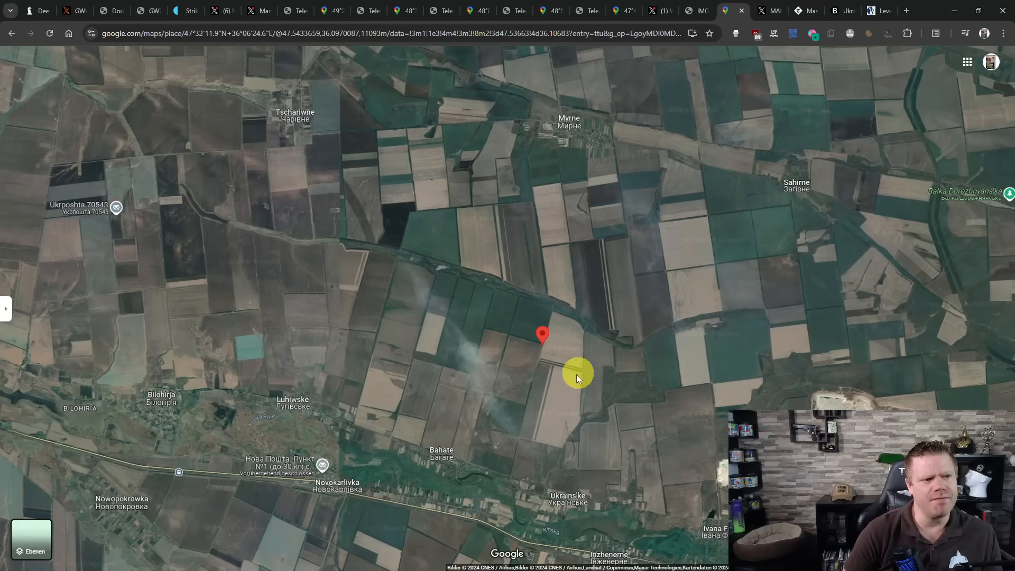
mouse_move(632, 342)
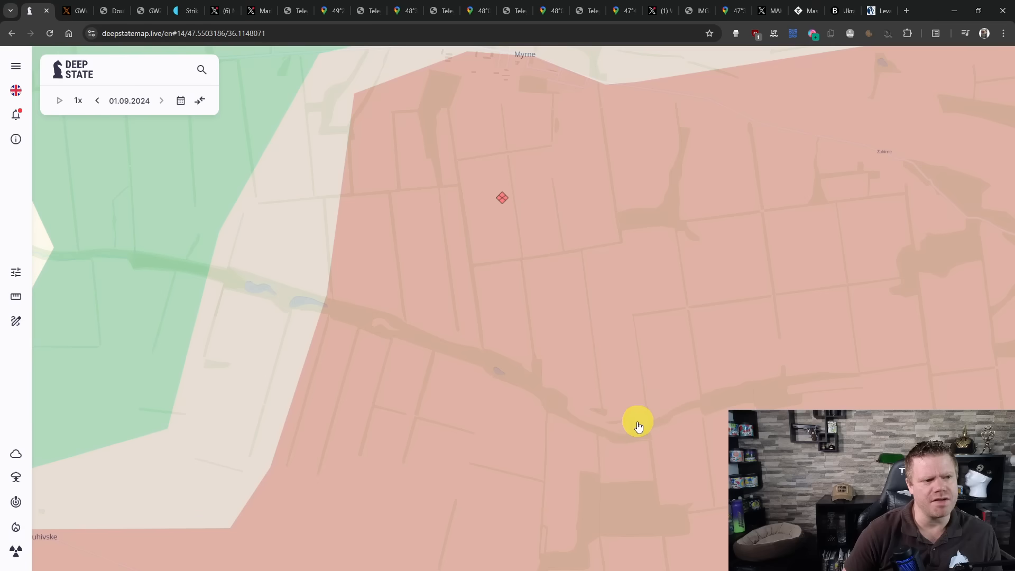
mouse_move(16, 321)
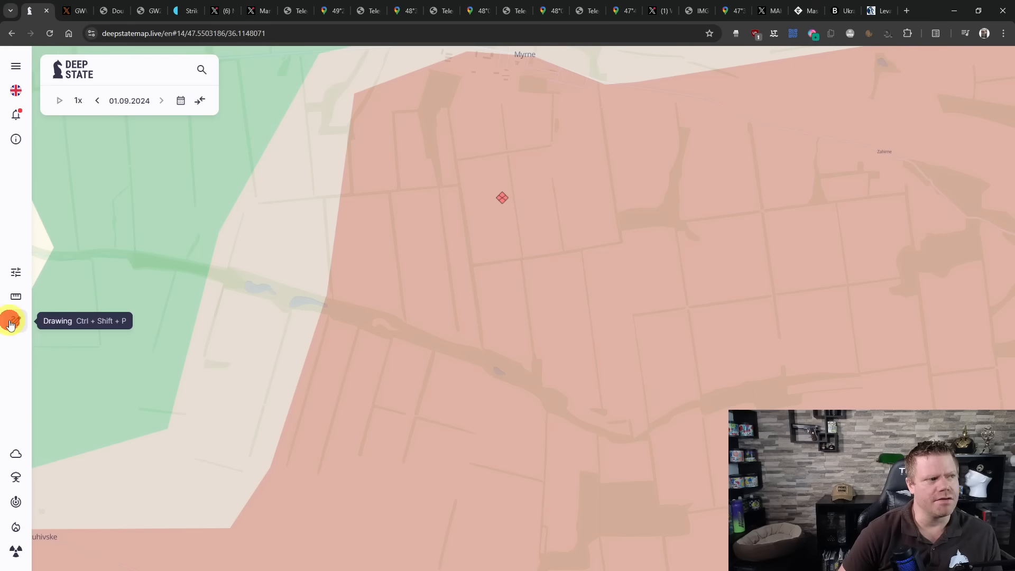
Open DeepStateMap's drawing tools and switch to measuring distances.
left_click(15, 321)
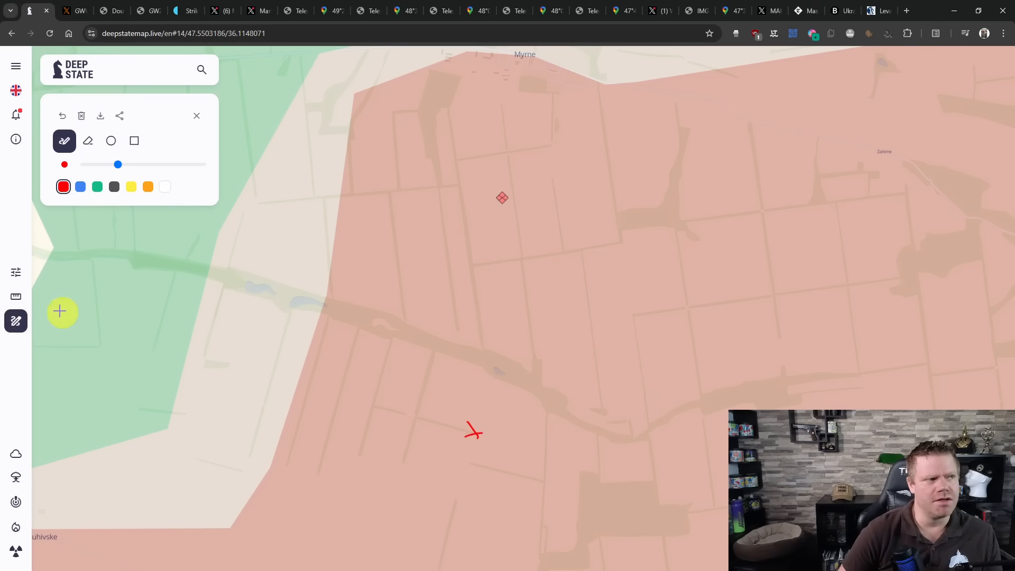
left_click(15, 296)
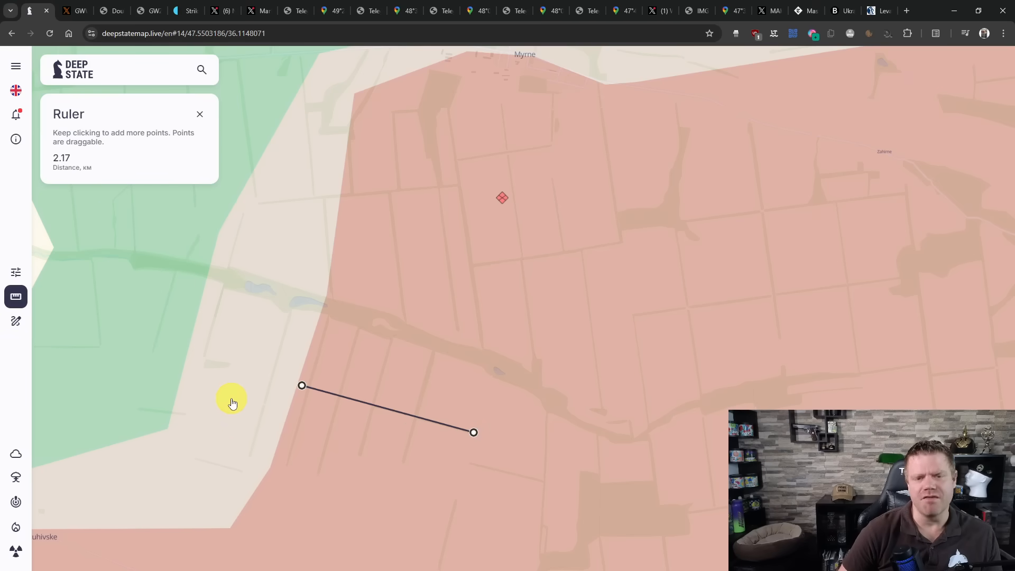
mouse_move(244, 386)
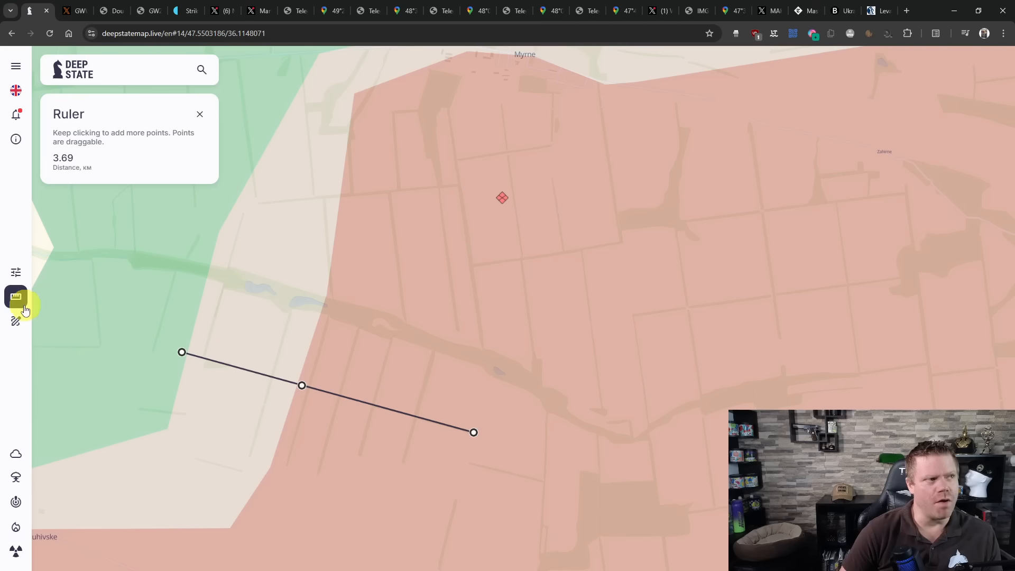
mouse_move(16, 296)
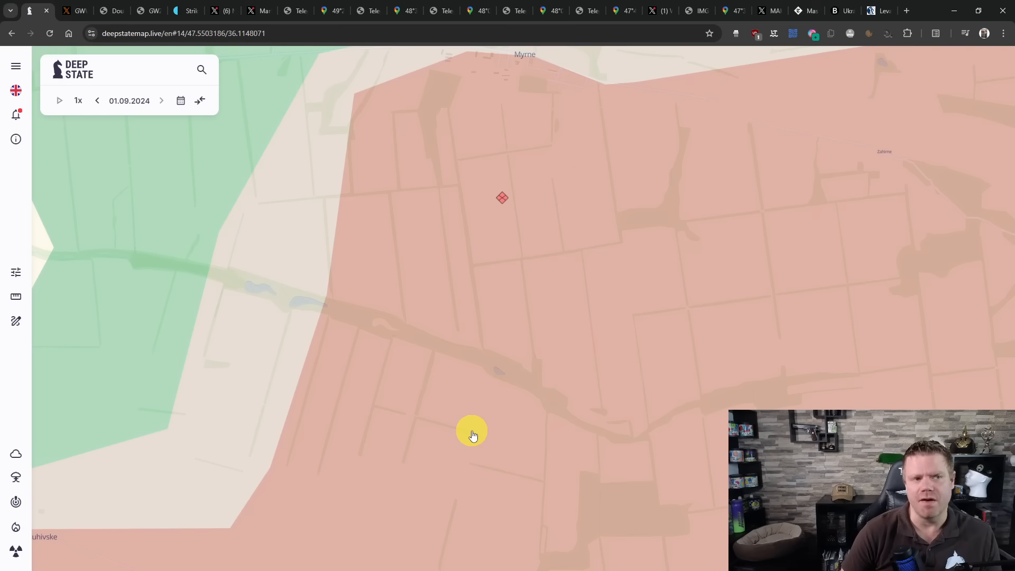
Zoom the map out to show Myrne, Bahate and Novokarlivka.
scroll("down", 3)
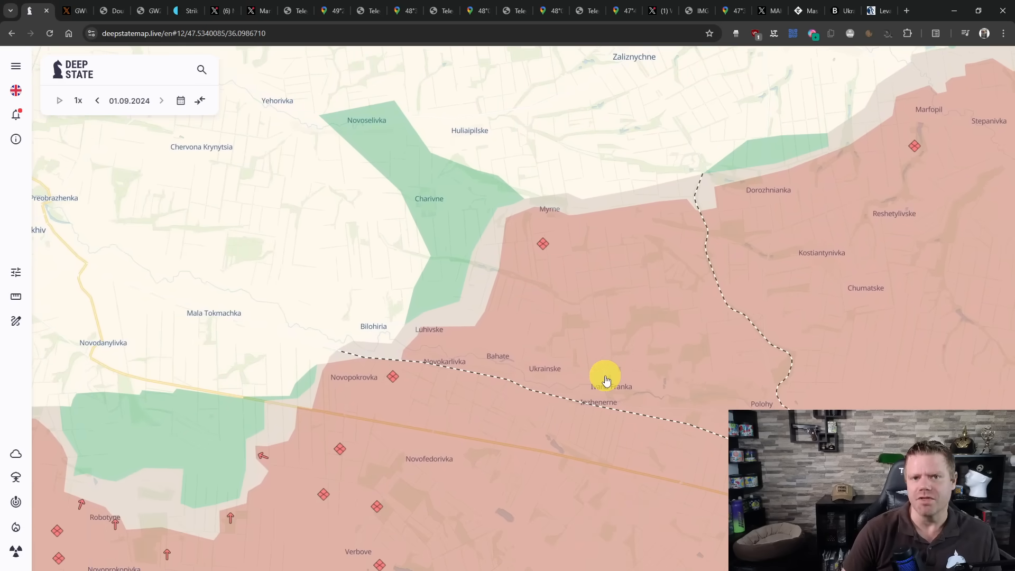
scroll("down", 3)
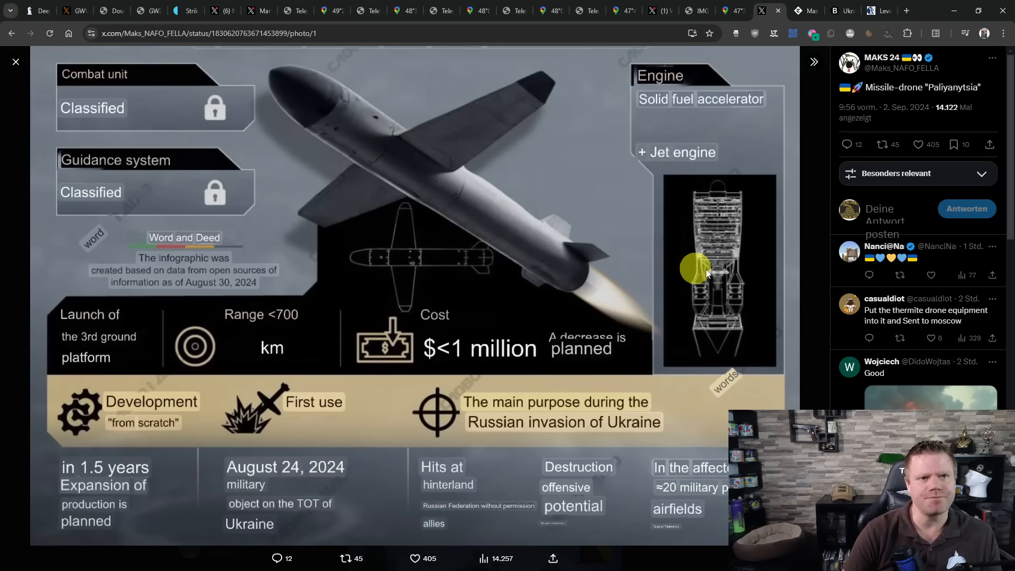
mouse_move(849, 305)
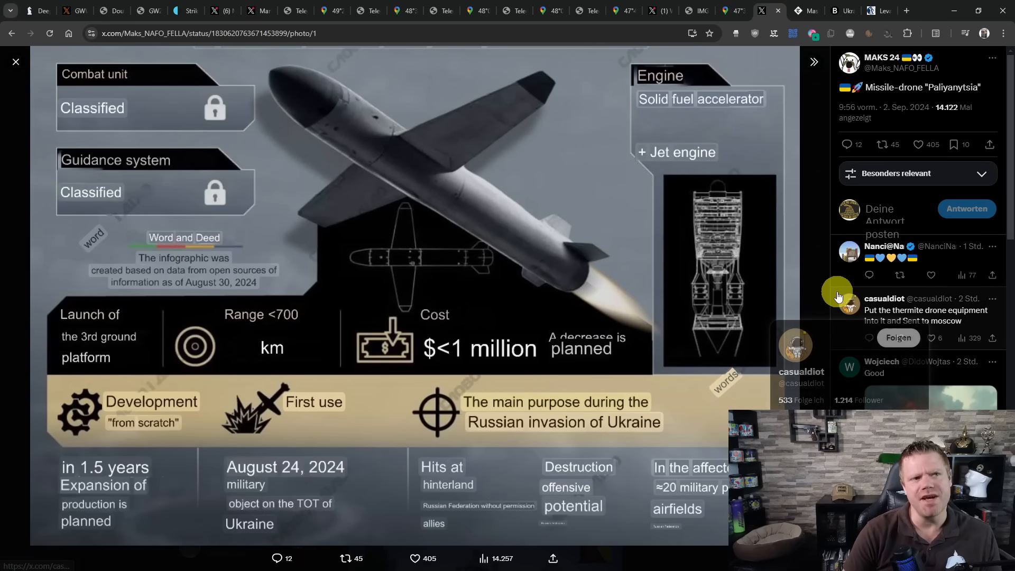
mouse_move(884, 299)
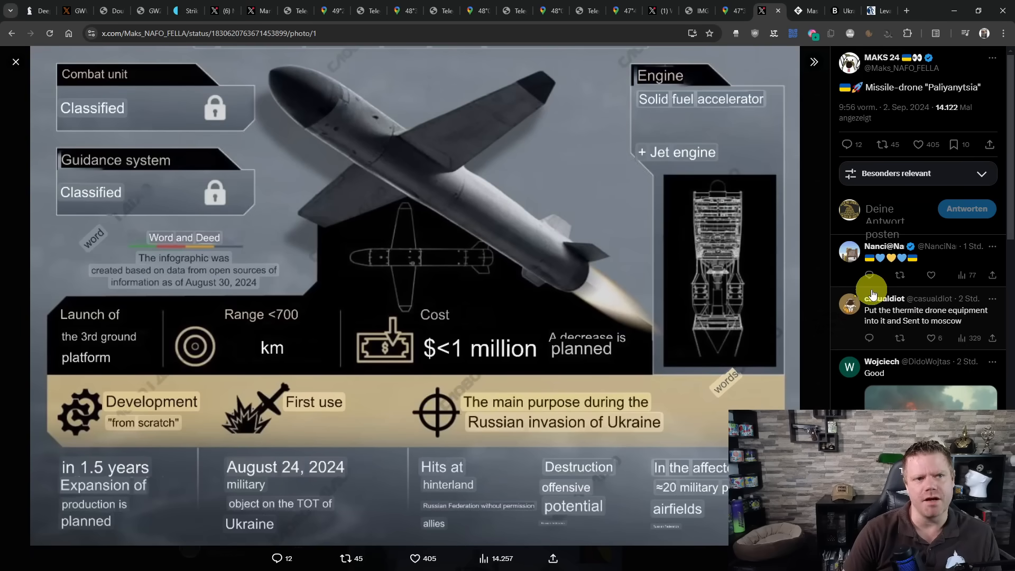
mouse_move(832, 282)
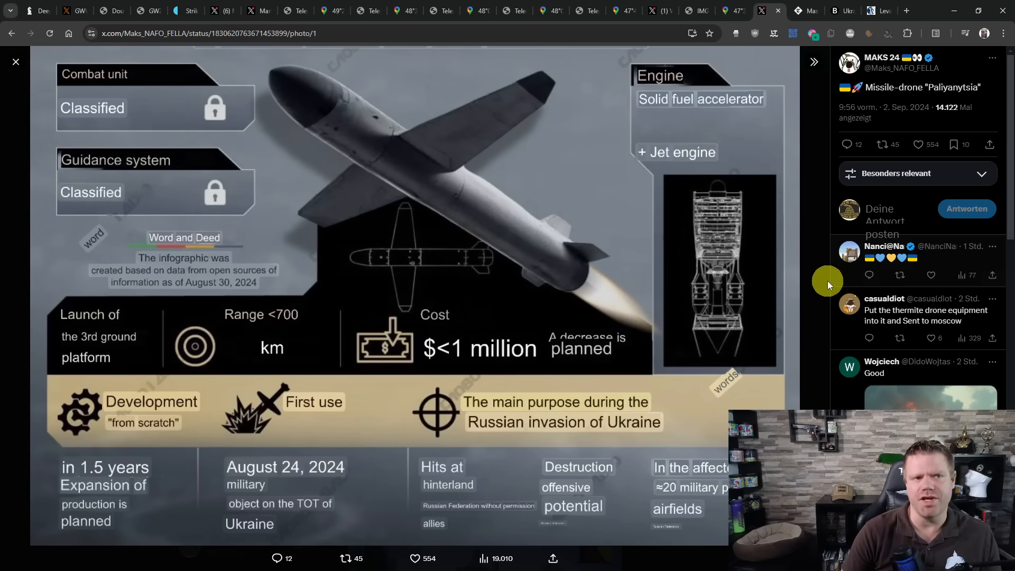
mouse_move(797, 303)
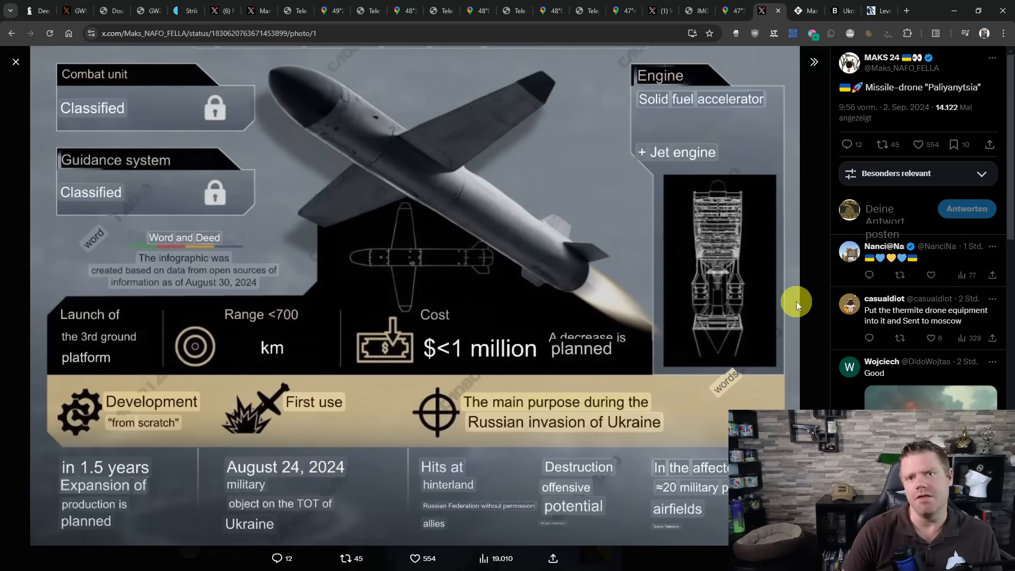
mouse_move(795, 301)
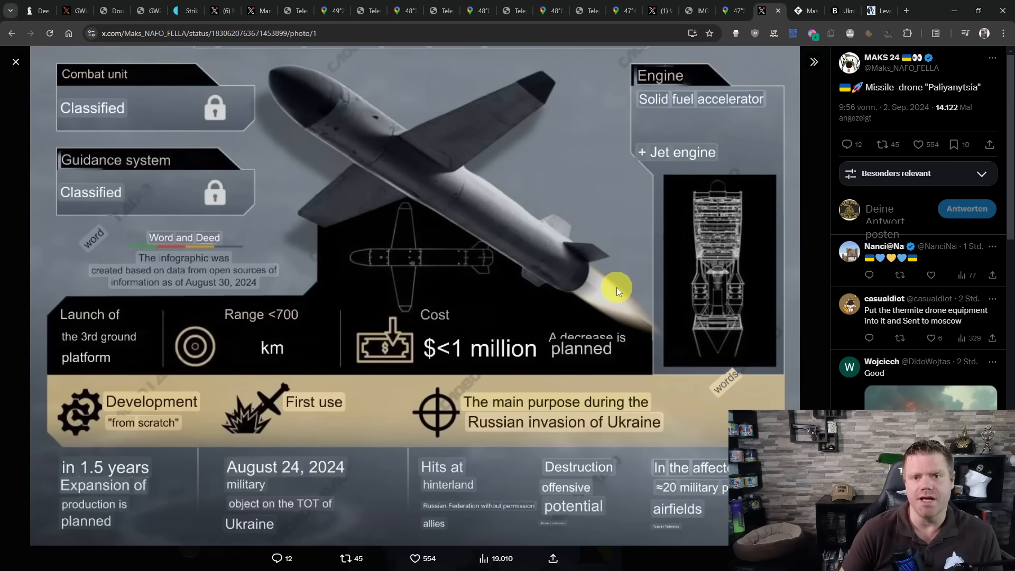
Move on from the Paliyanytsia X post to the Telegraph Pokrovsk article.
left_click(776, 10)
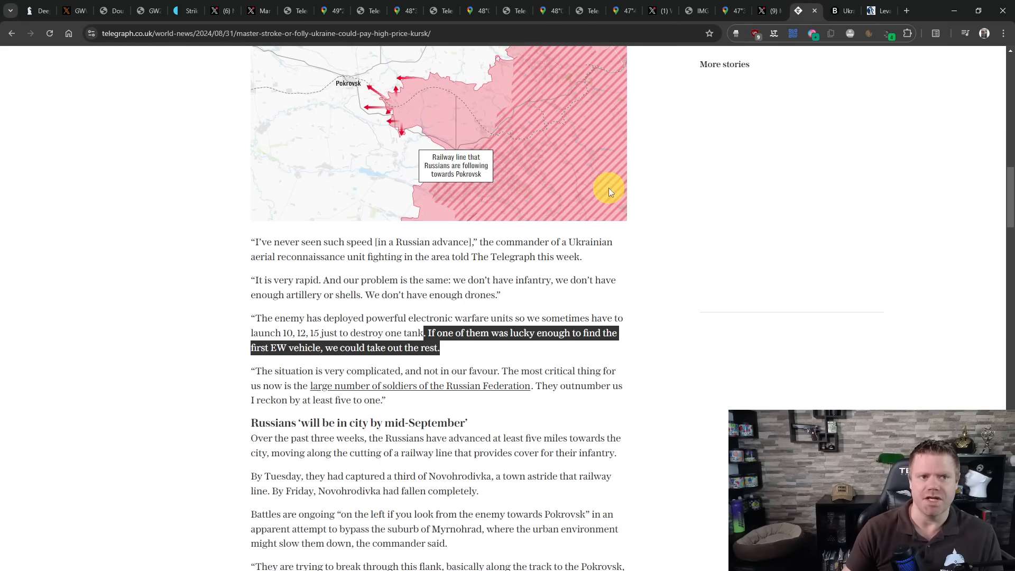
mouse_move(485, 254)
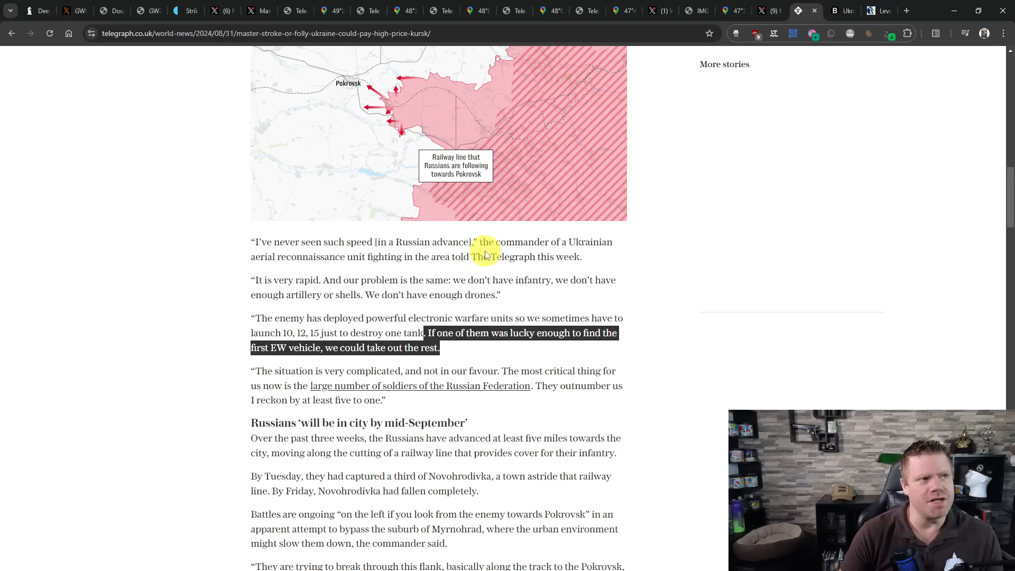
Scroll the Telegraph article and highlight the commander's quote on electronic warfare units.
scroll("up", 3)
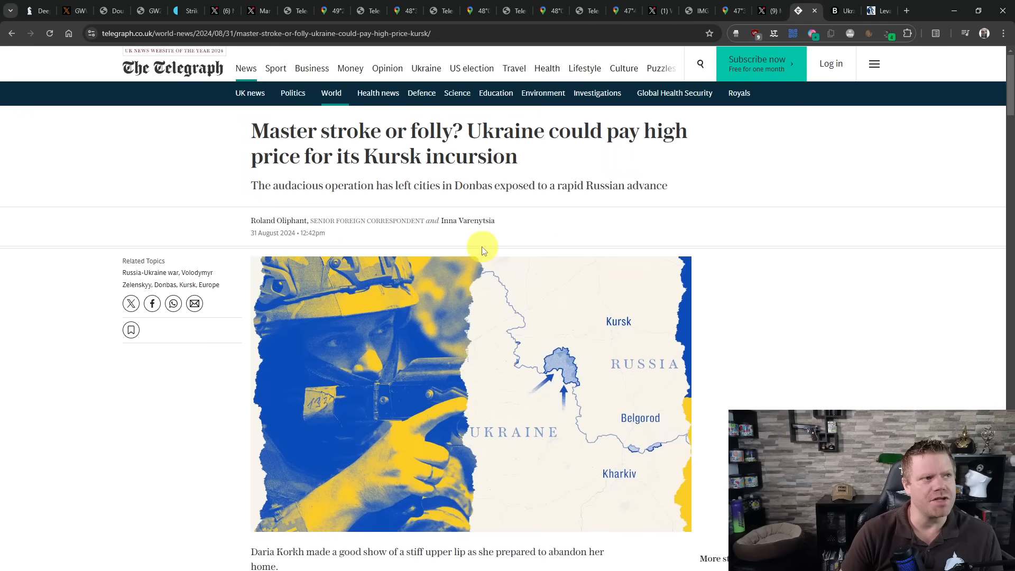
scroll("down", 3)
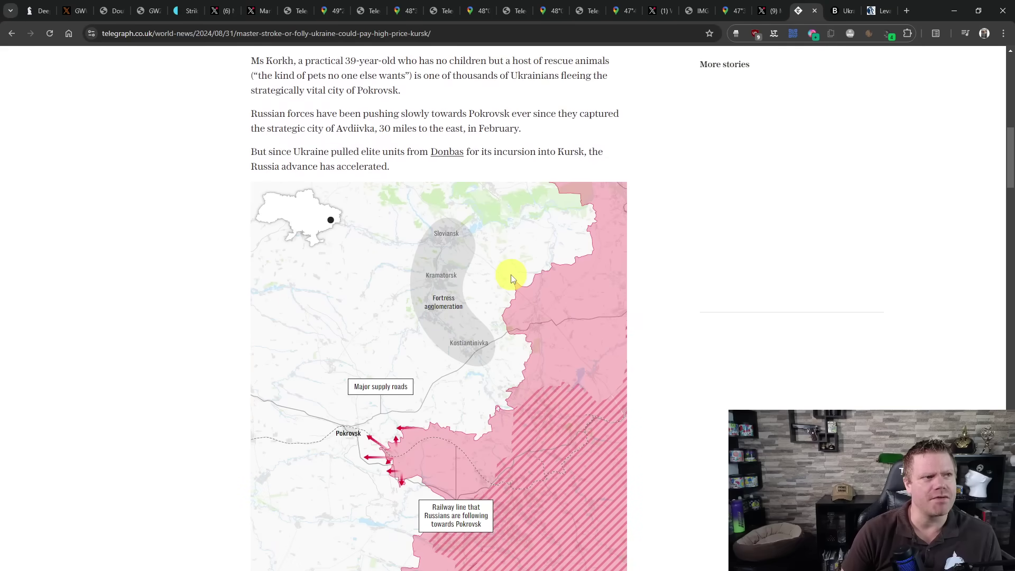
scroll("down", 3)
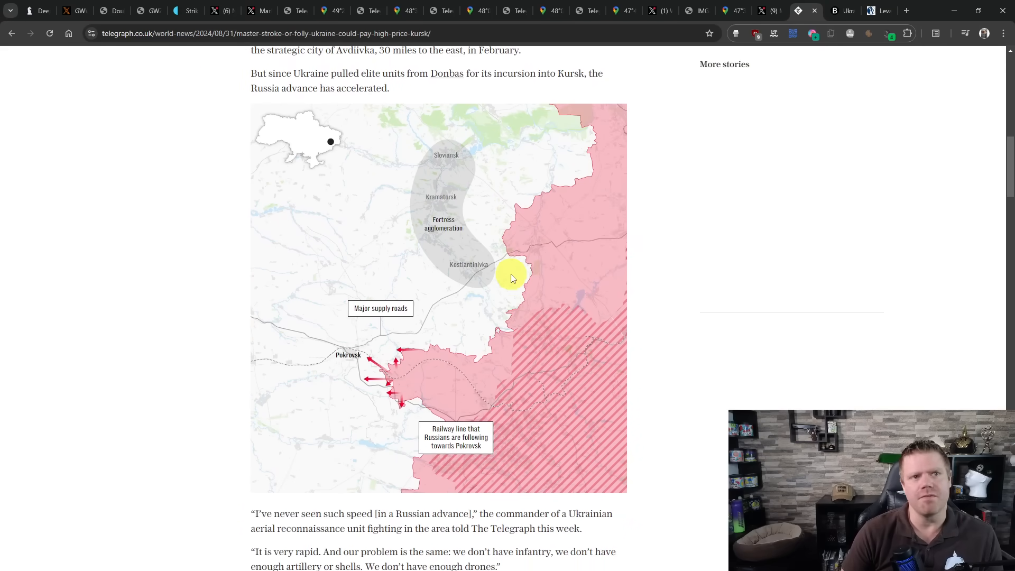
scroll("down", 3)
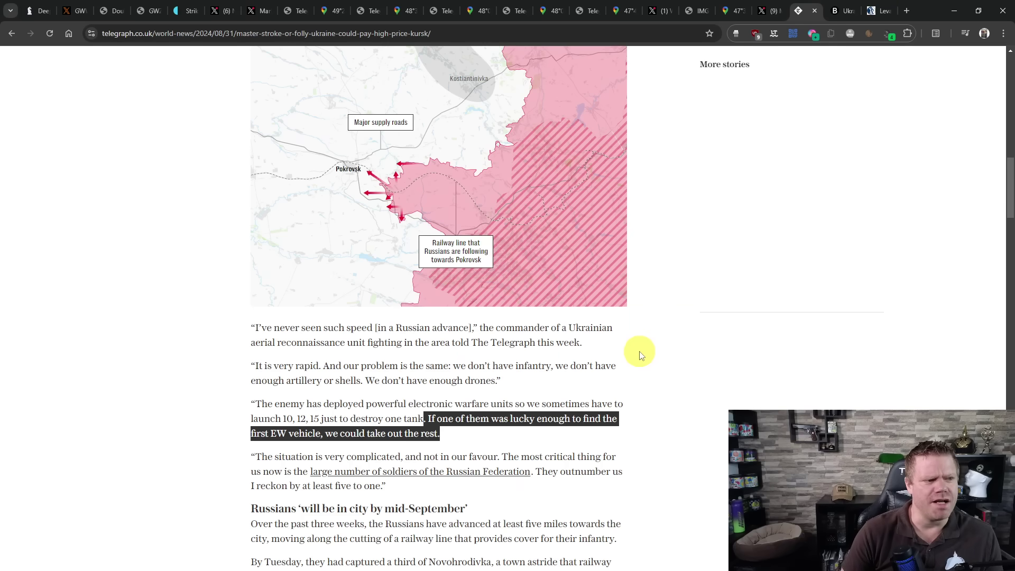
scroll("down", 3)
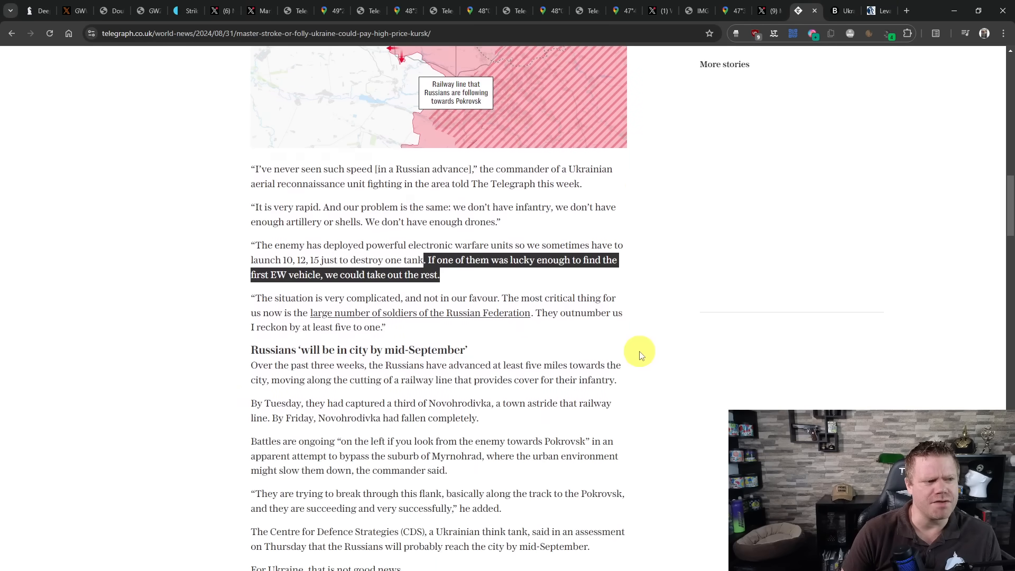
left_click(263, 246)
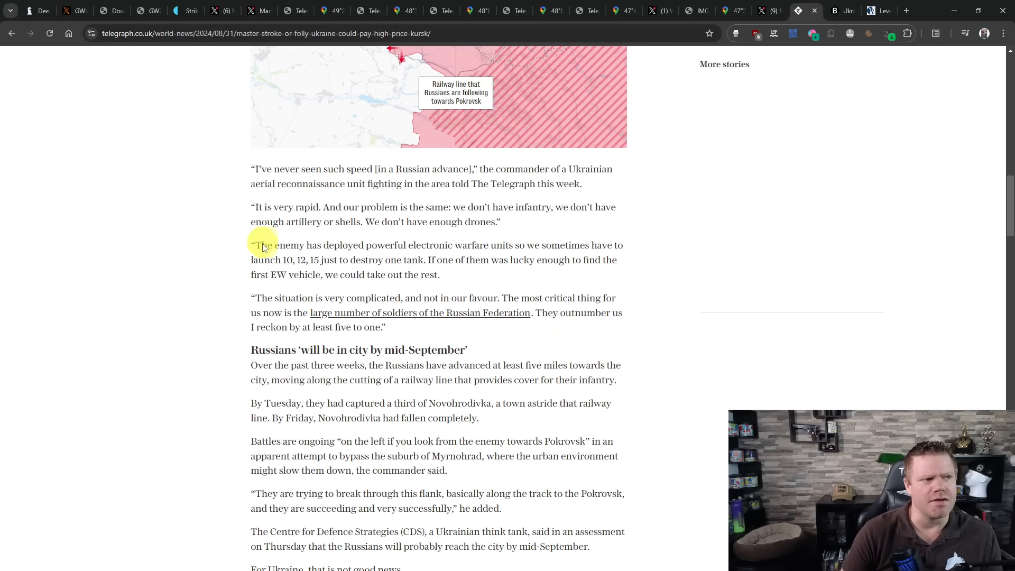
left_click_drag(259, 244, 440, 274)
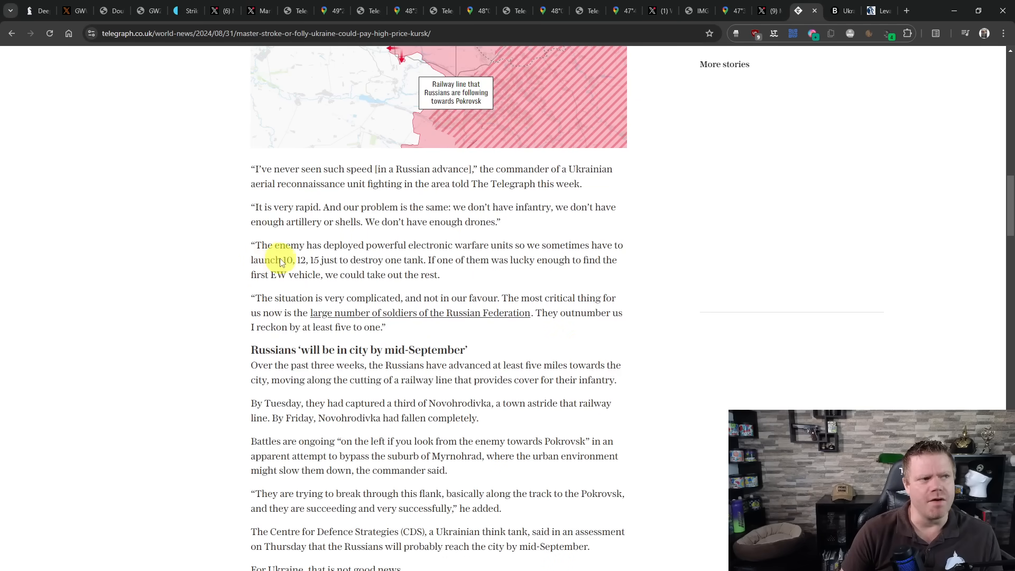
mouse_move(413, 282)
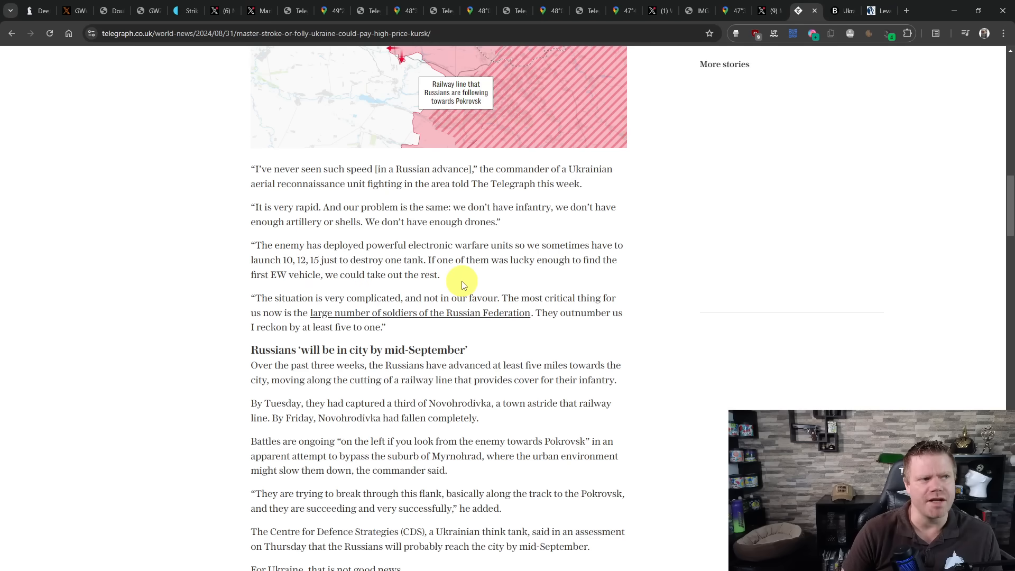
mouse_move(475, 281)
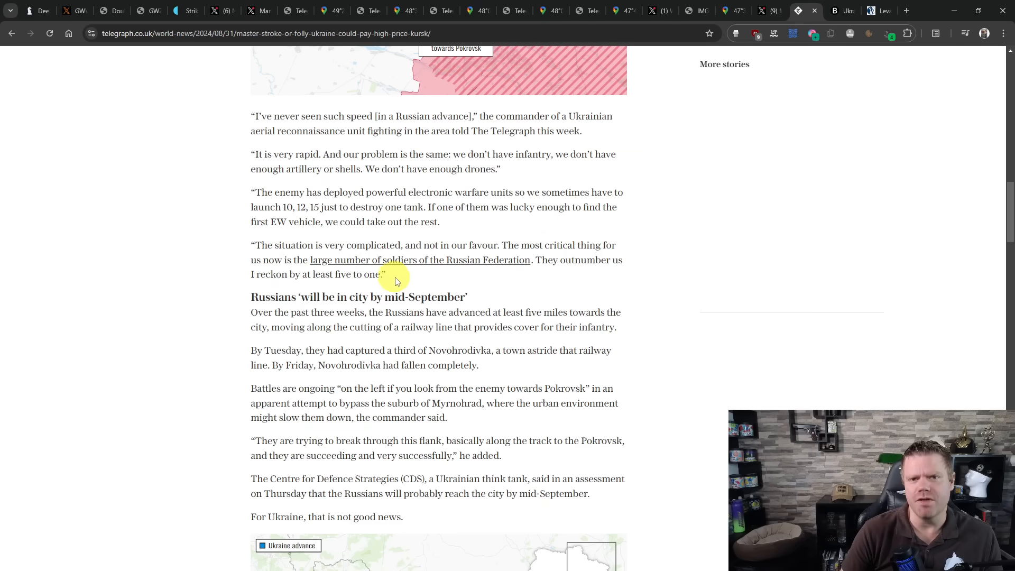
mouse_move(426, 282)
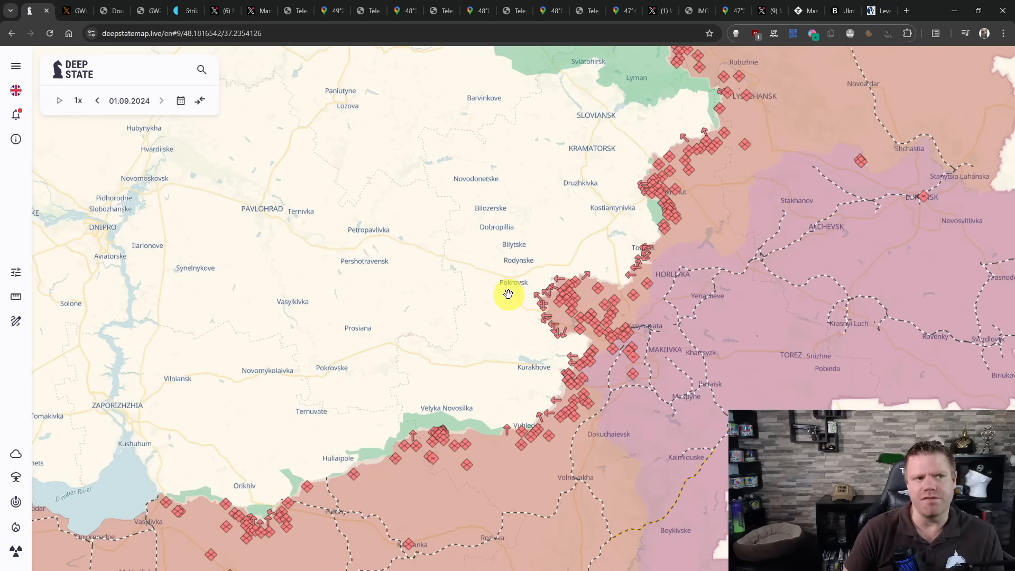
mouse_move(508, 314)
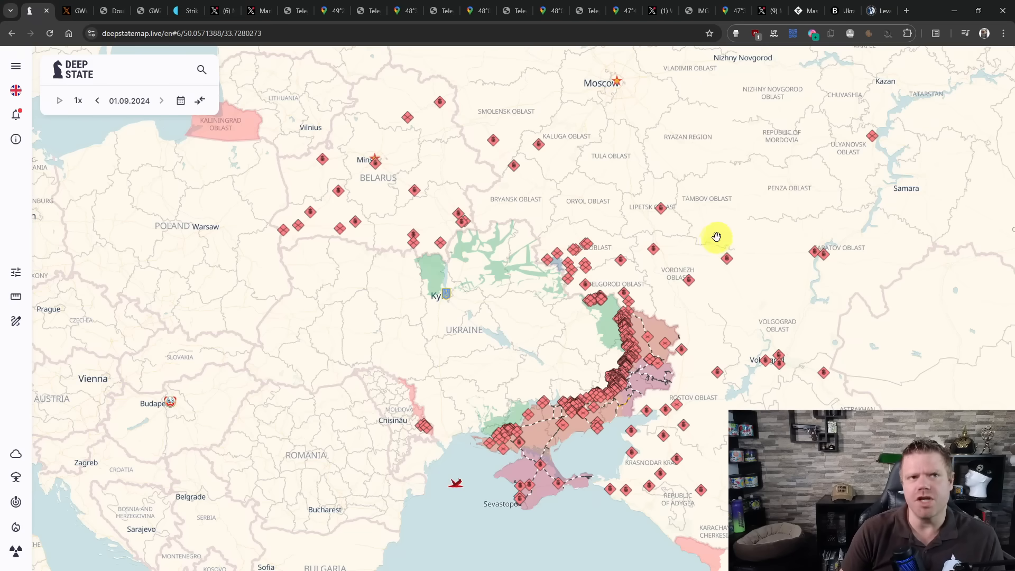
Open Bloomberg's article on Iran's imminent missile shipments to Russia.
left_click(832, 11)
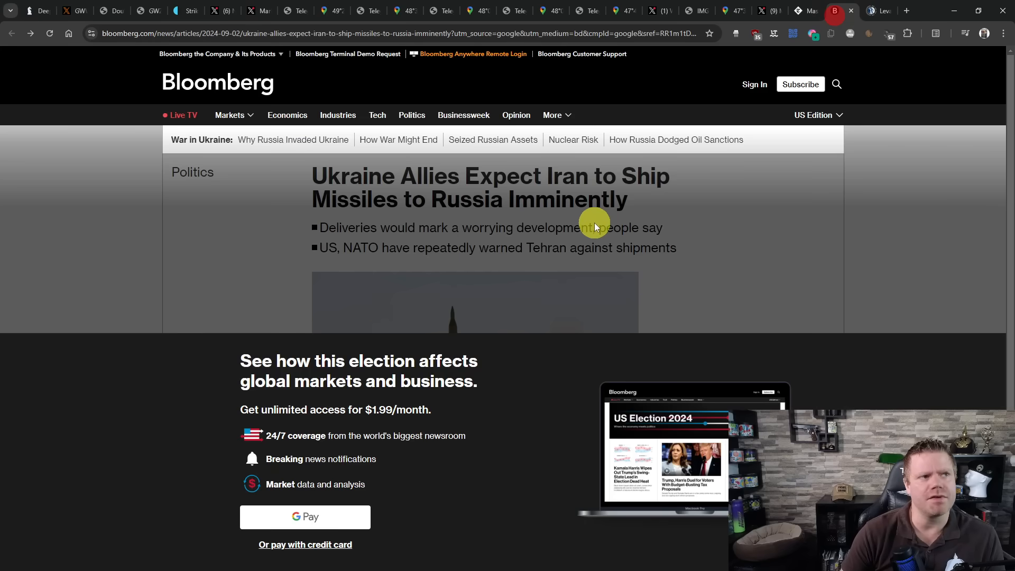
mouse_move(672, 263)
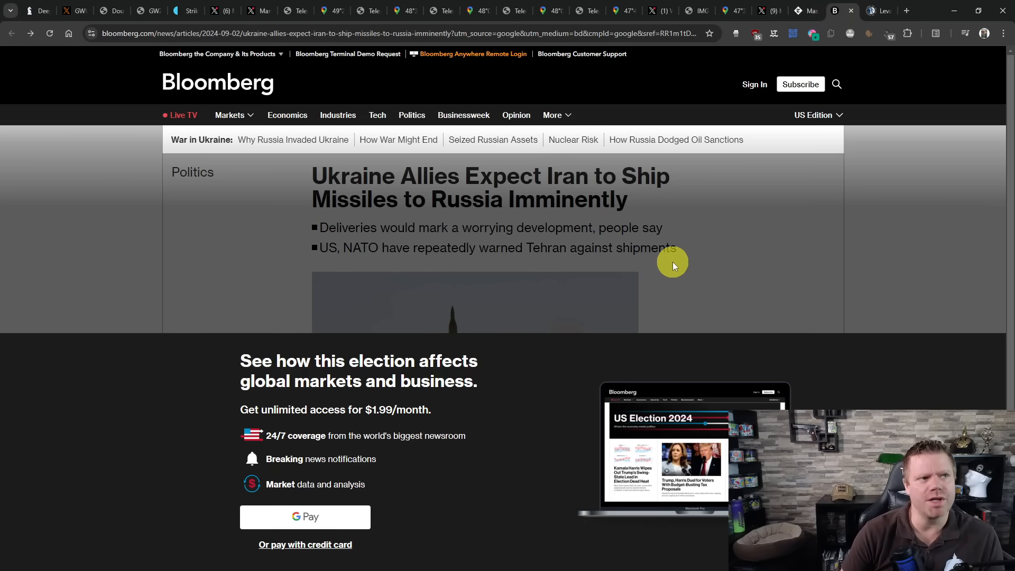
mouse_move(636, 255)
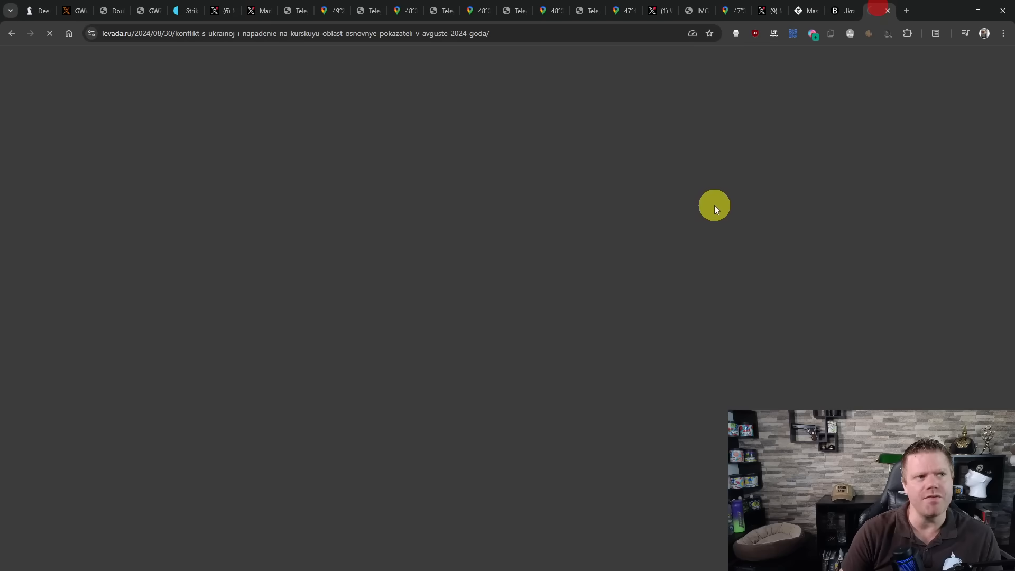
mouse_move(162, 63)
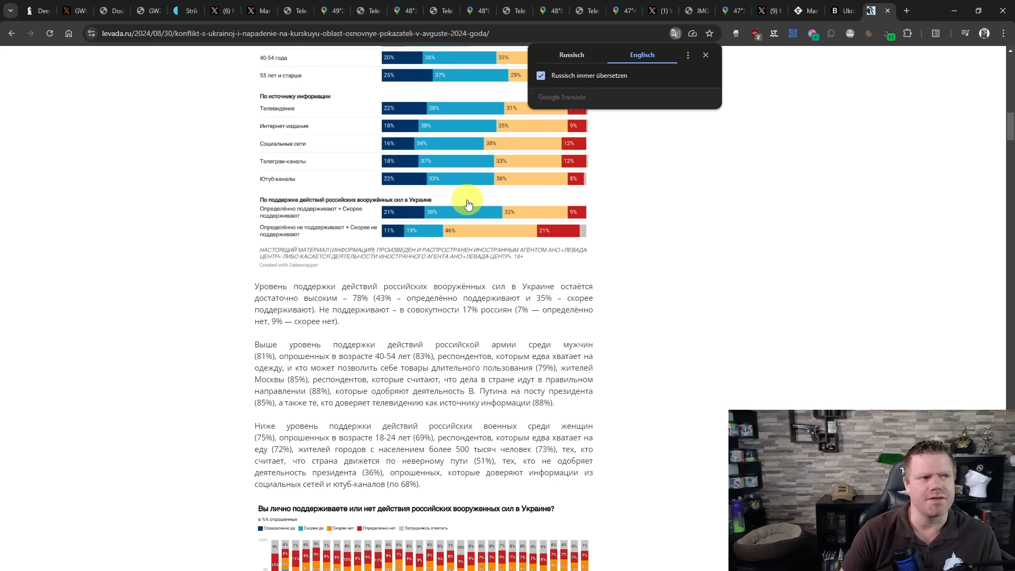
Translate the Russian Levada survey page into English.
left_click(643, 55)
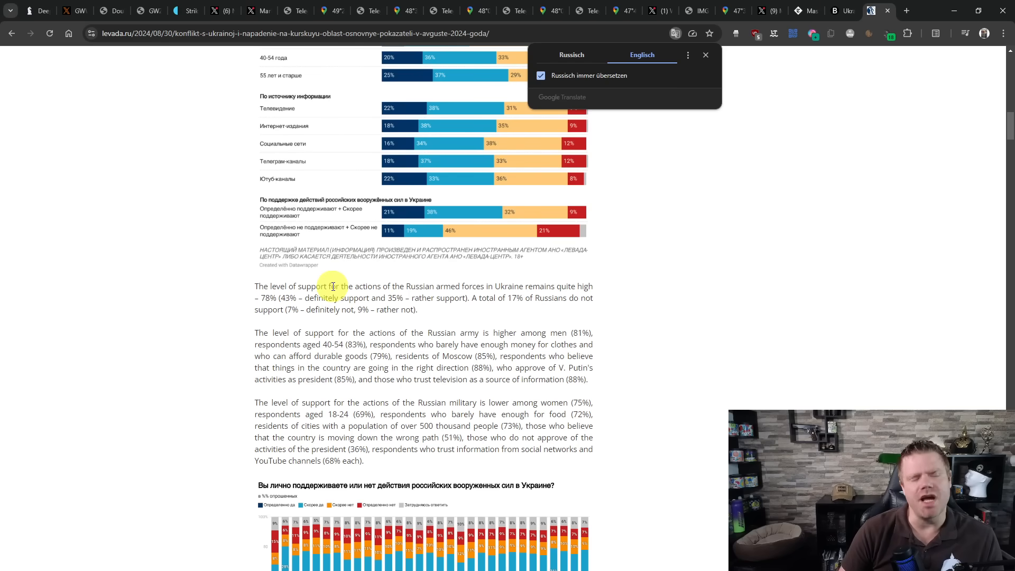
mouse_move(339, 281)
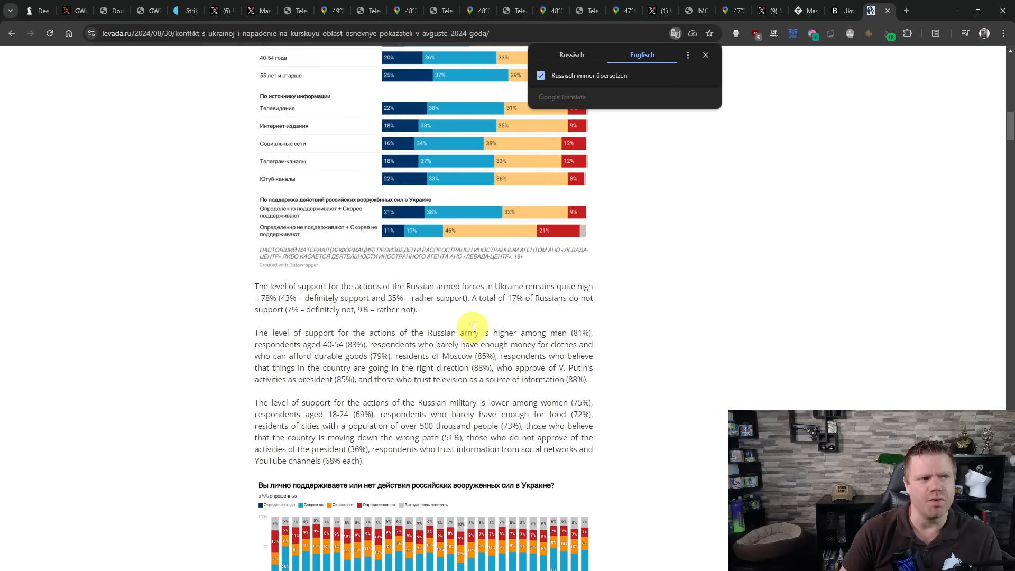
mouse_move(470, 324)
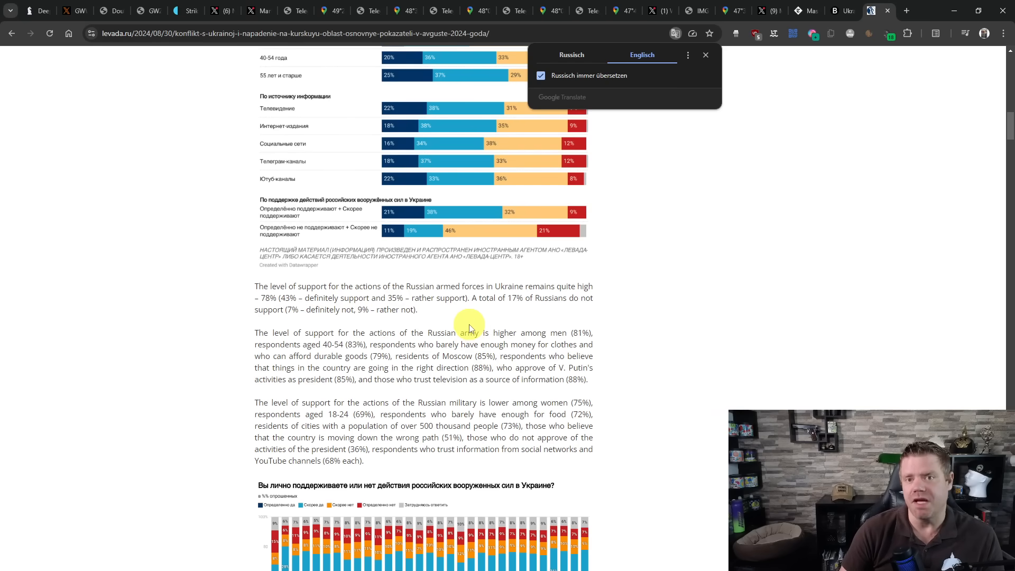
mouse_move(450, 317)
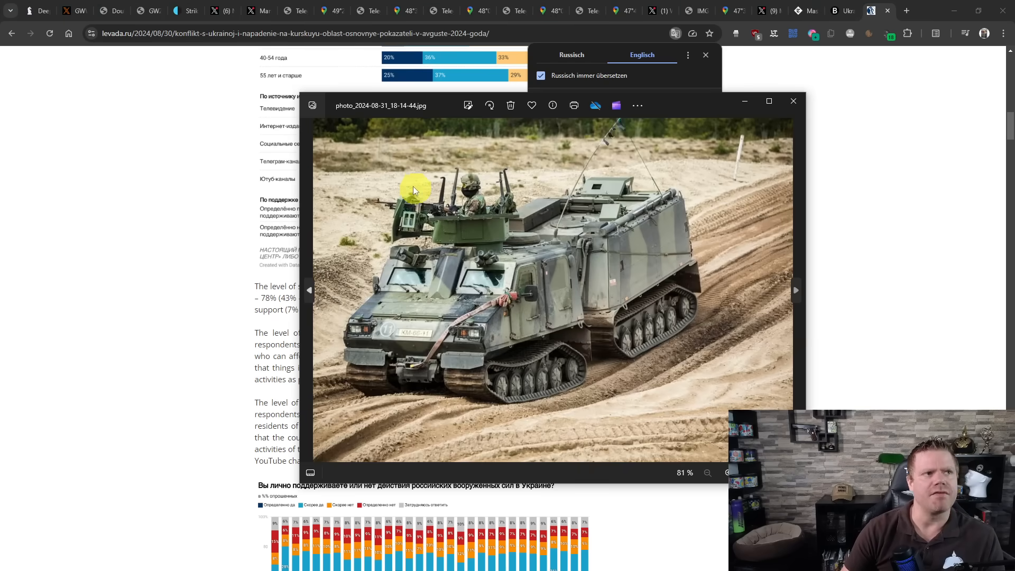
mouse_move(325, 476)
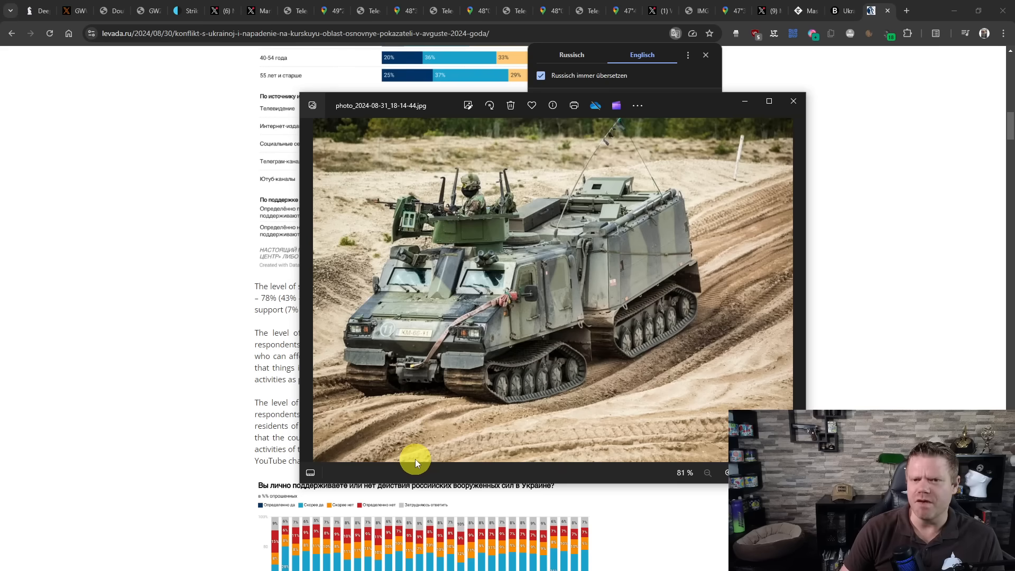
mouse_move(415, 455)
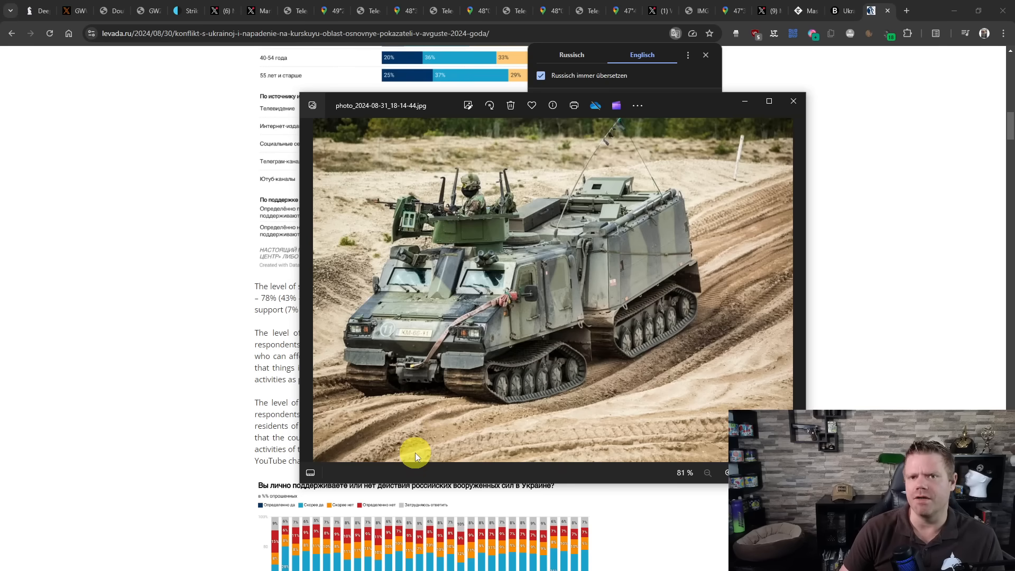
mouse_move(417, 452)
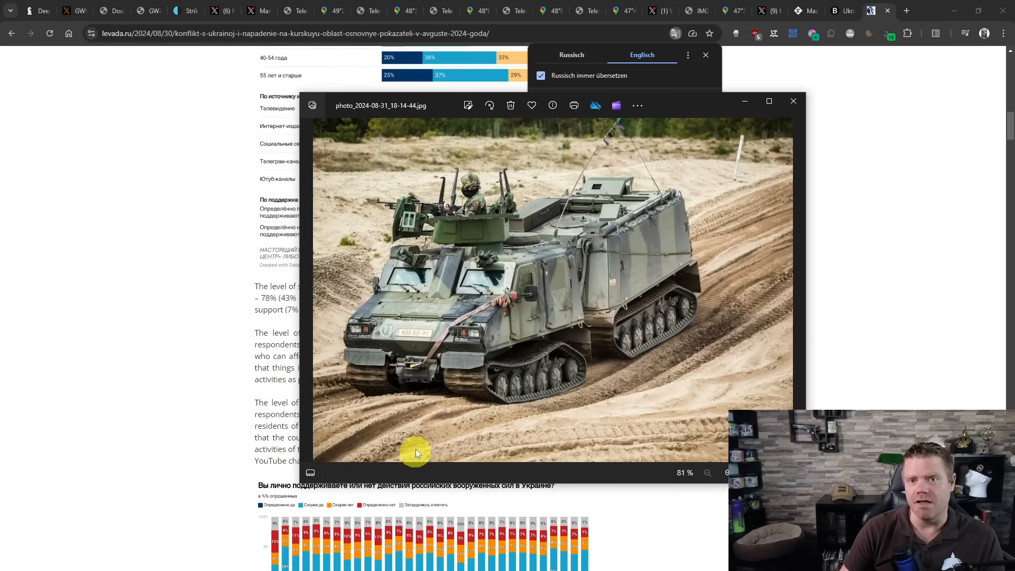
mouse_move(422, 434)
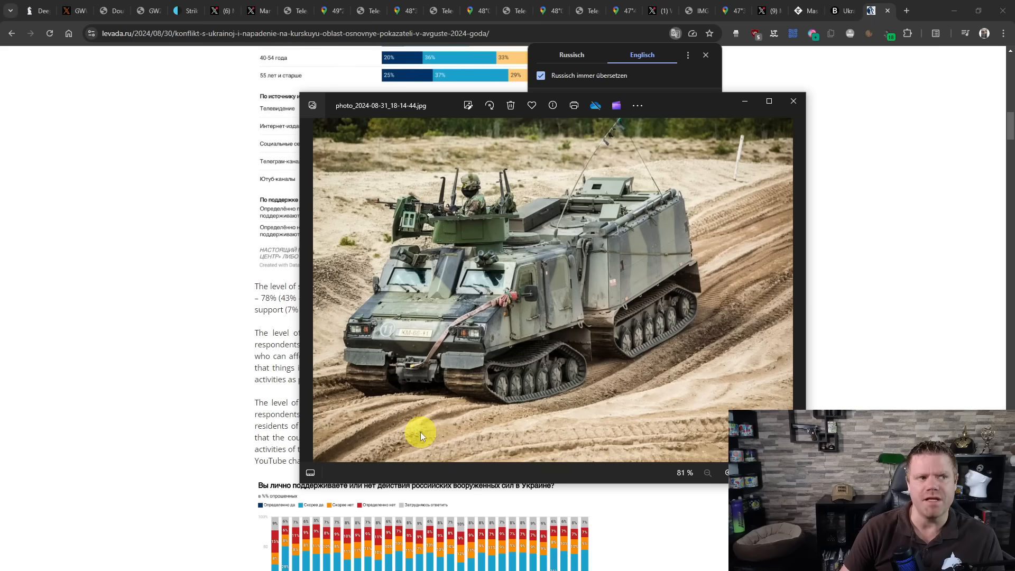
mouse_move(431, 435)
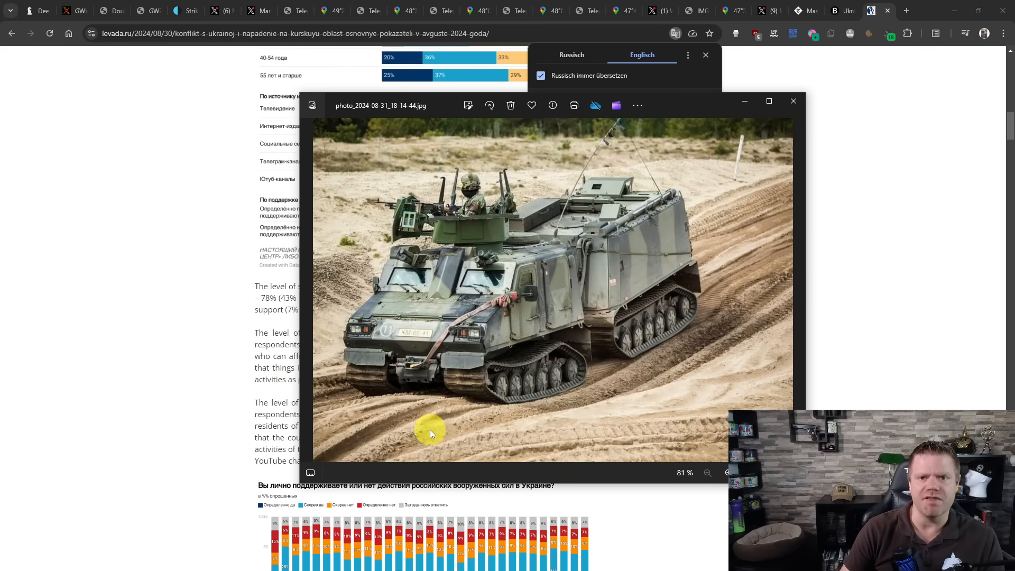
mouse_move(430, 431)
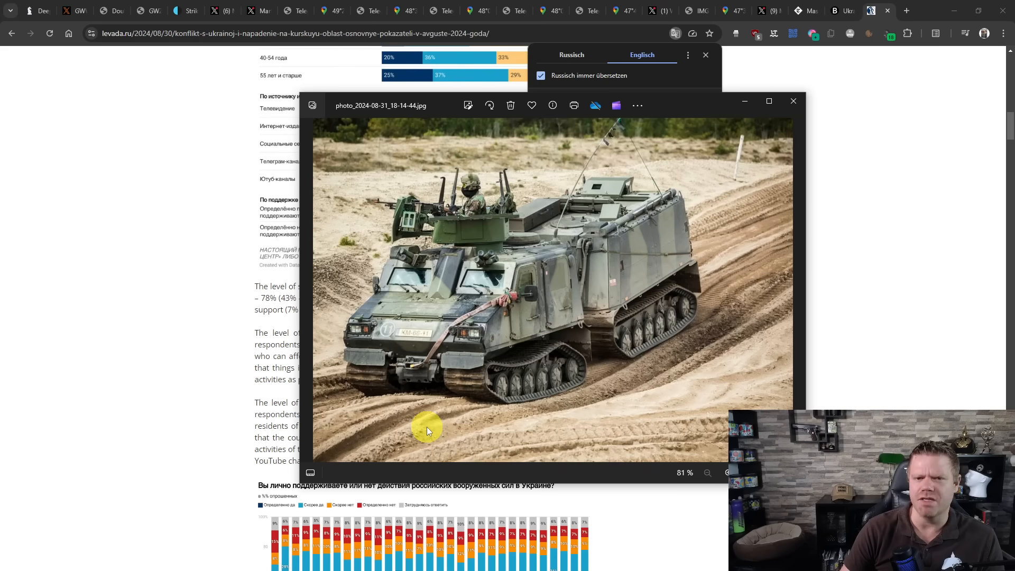
mouse_move(424, 428)
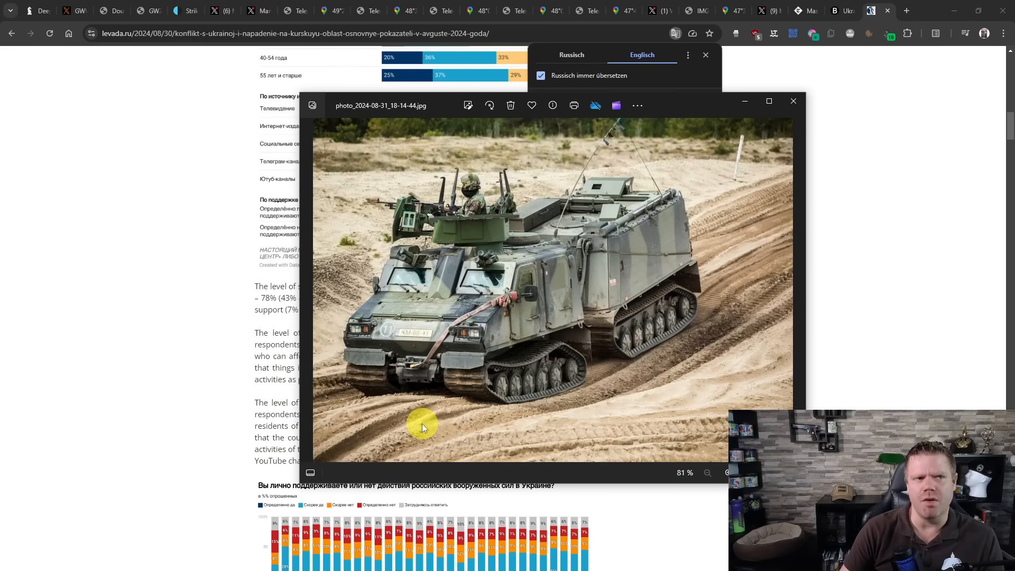
mouse_move(433, 442)
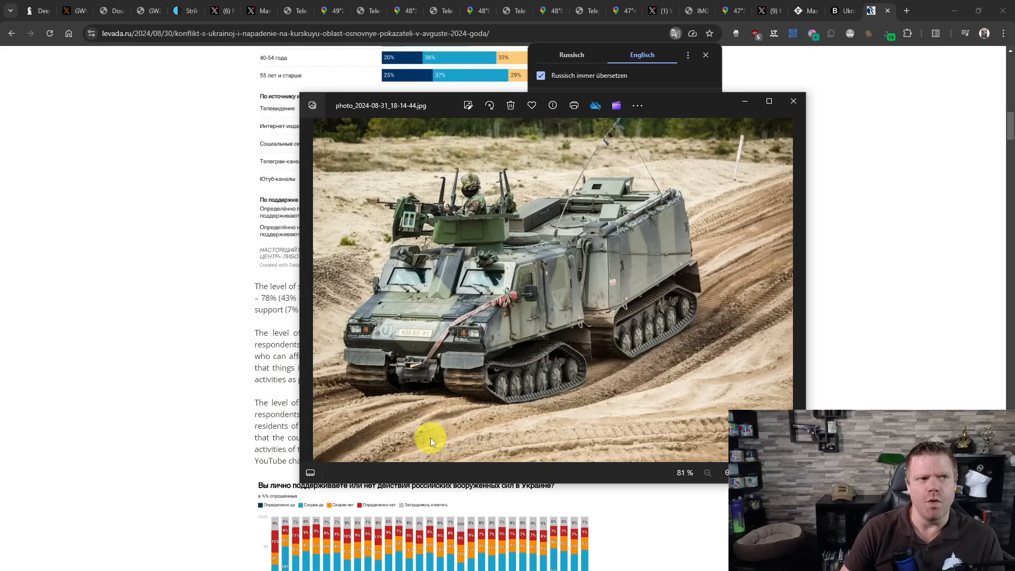
mouse_move(519, 432)
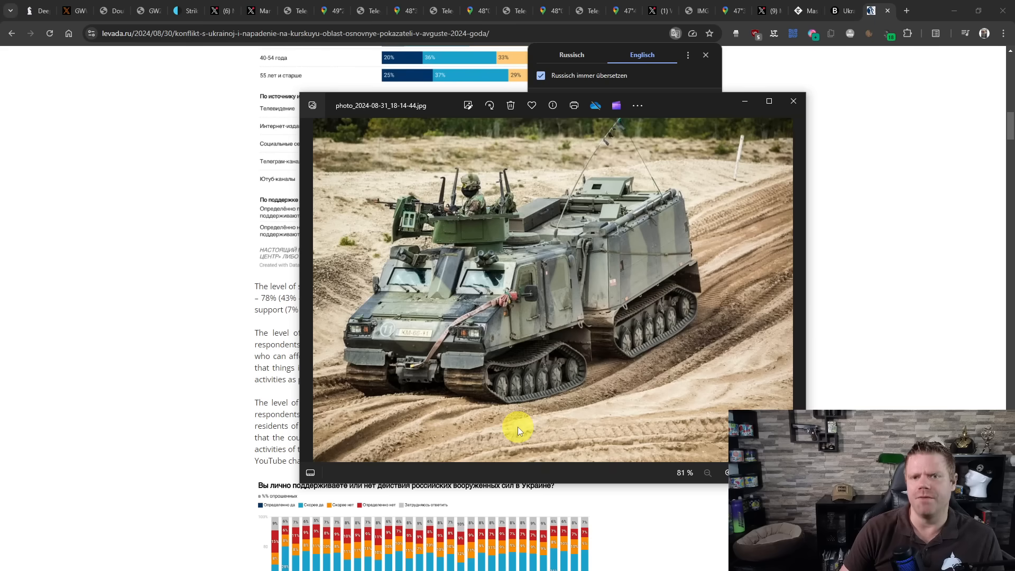